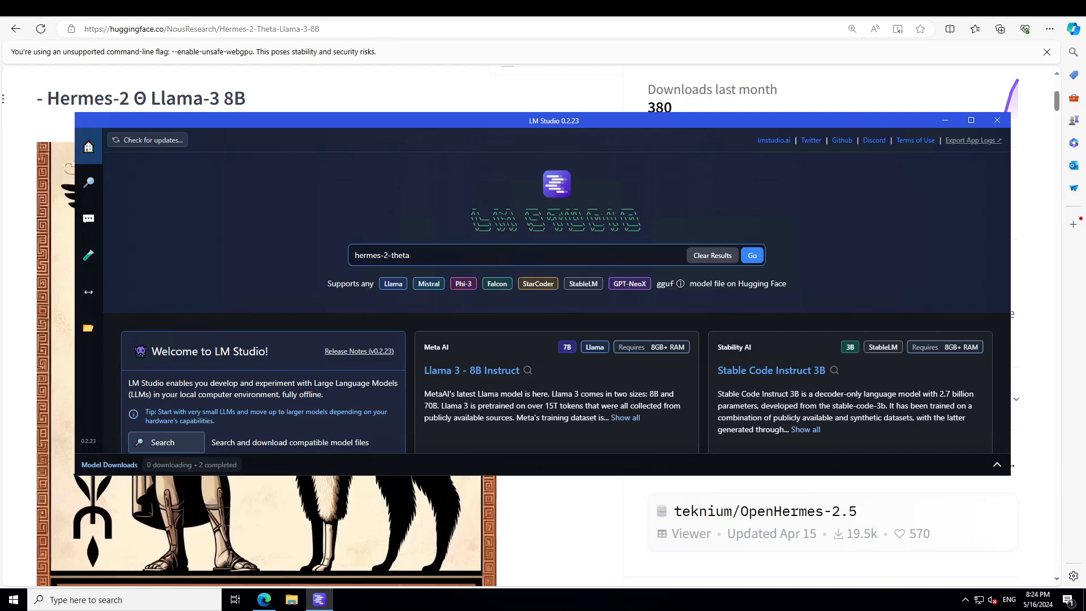
# - Search 'hermes-2-theta', confirm the NousResearch Q5_K_M file is downloaded, and view My Models
pyautogui.click(484, 255)
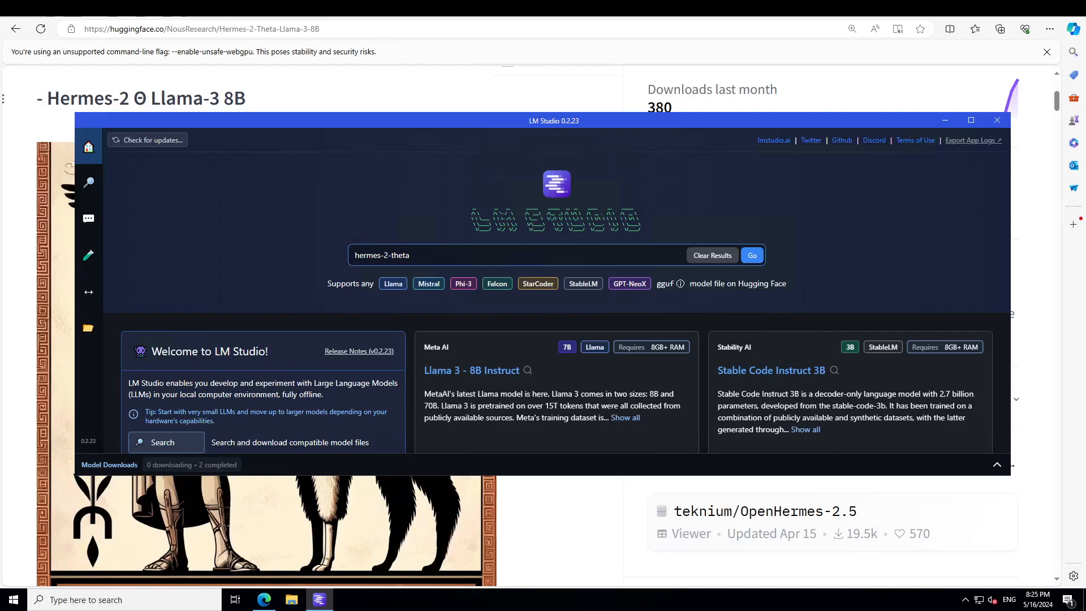
pyautogui.click(751, 255)
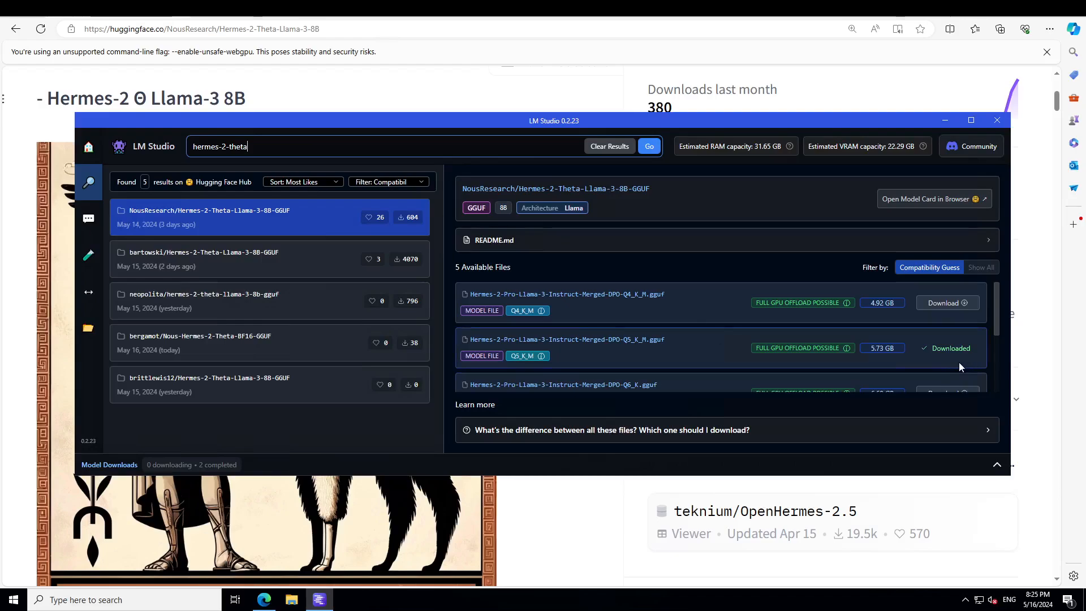
pyautogui.moveTo(648, 352)
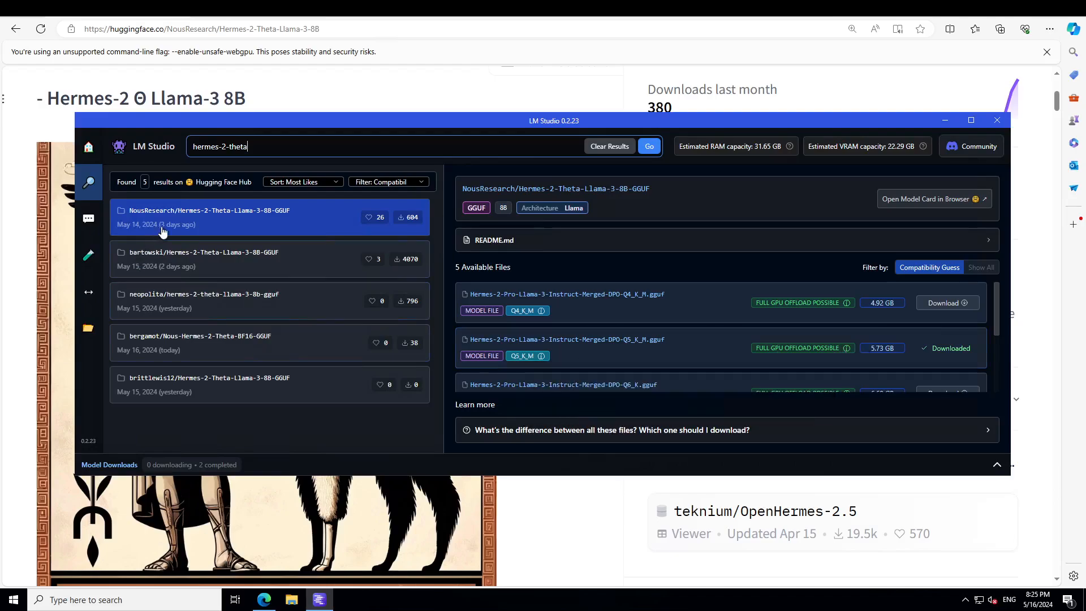
pyautogui.moveTo(676, 346)
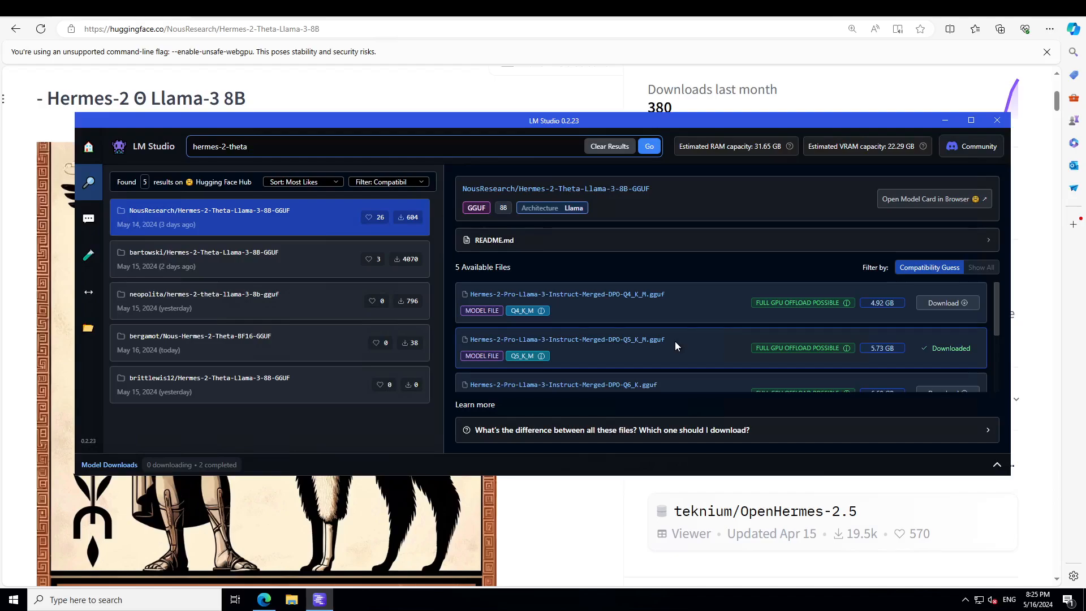
pyautogui.click(88, 327)
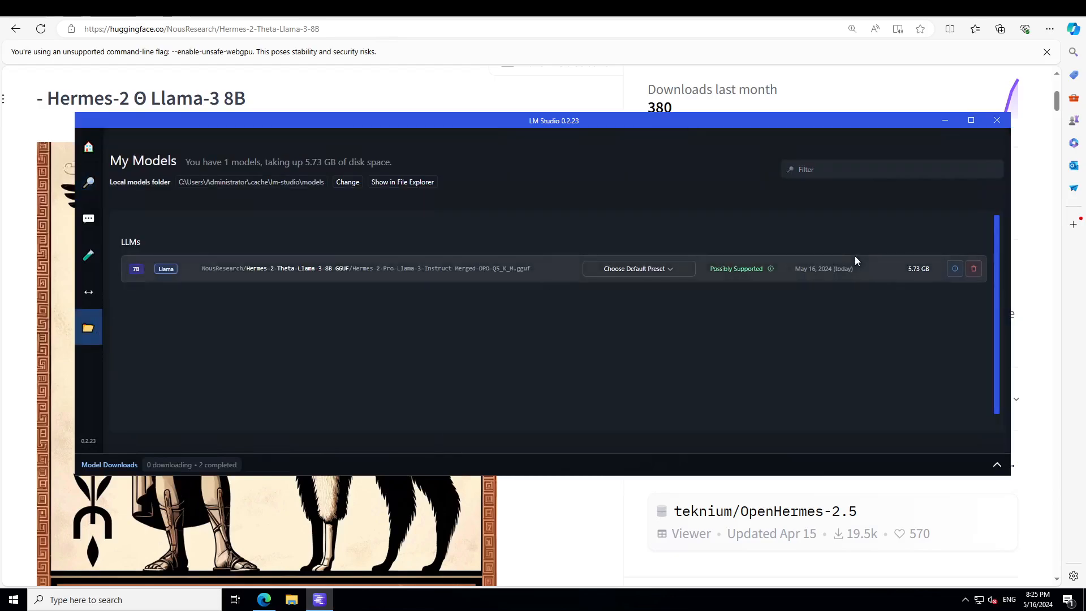
pyautogui.moveTo(88, 219)
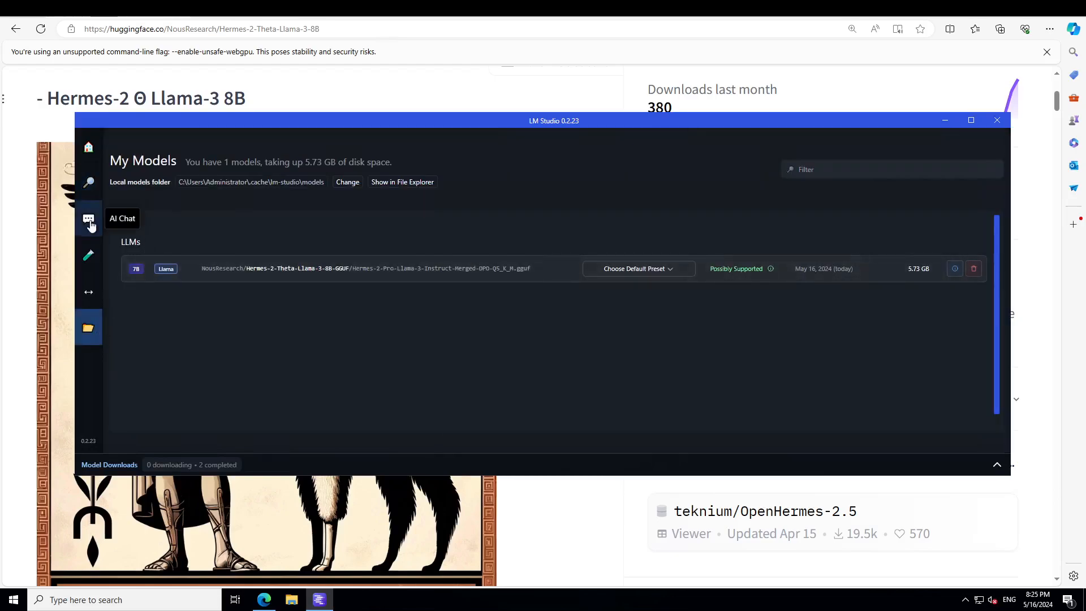
# - Load the Hermes 2 Pro Llama 3 Q5_K_M model in AI Chat
pyautogui.click(88, 219)
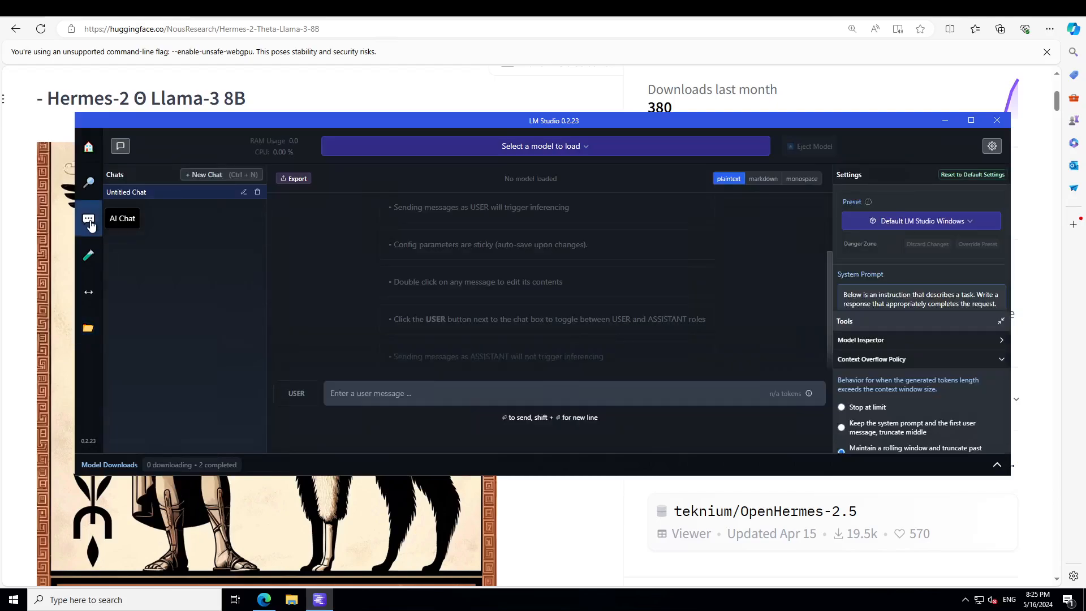
pyautogui.click(545, 146)
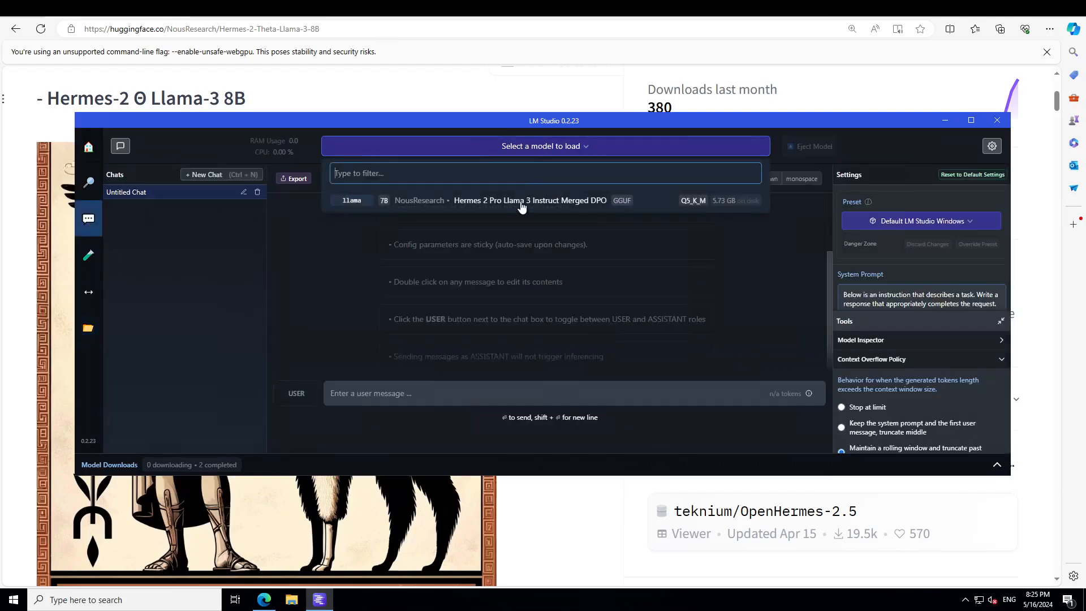
pyautogui.click(530, 201)
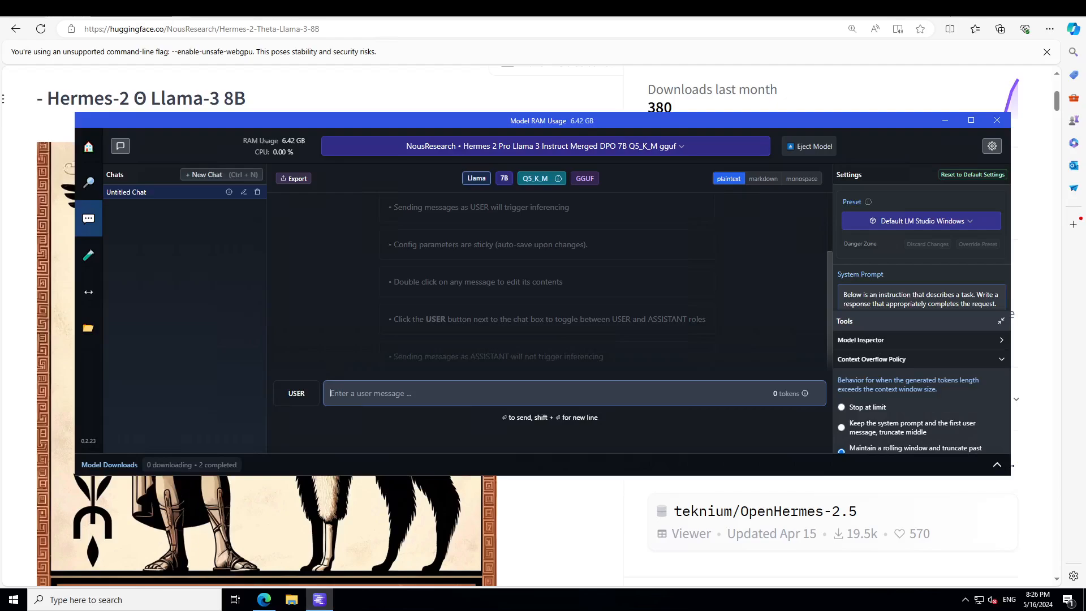
# - Switch to the ChatML preset and enable Flash Attention under Model Initialization
pyautogui.click(969, 120)
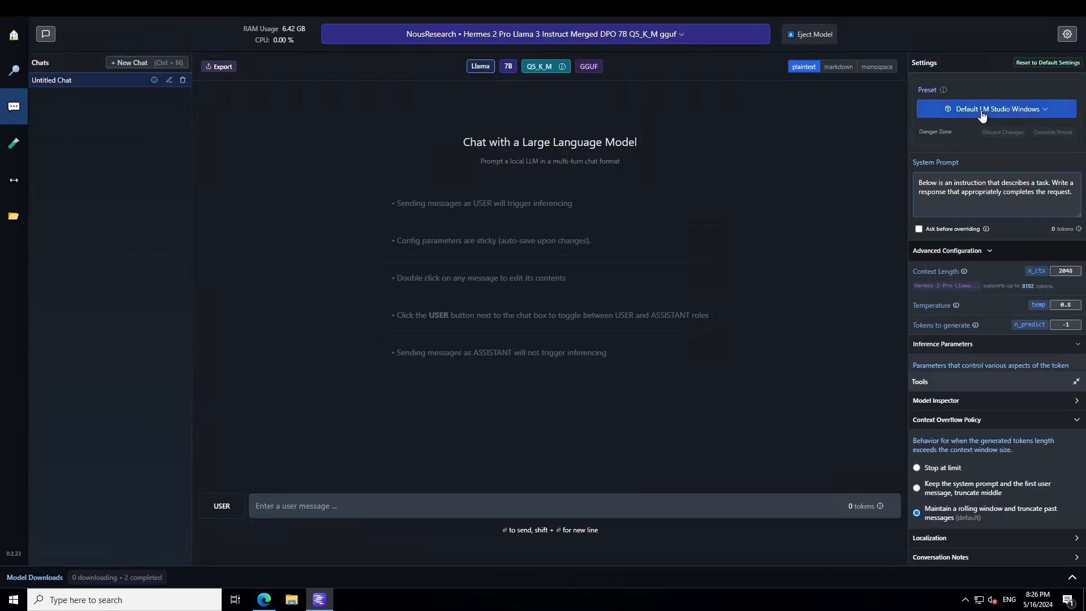
pyautogui.click(993, 108)
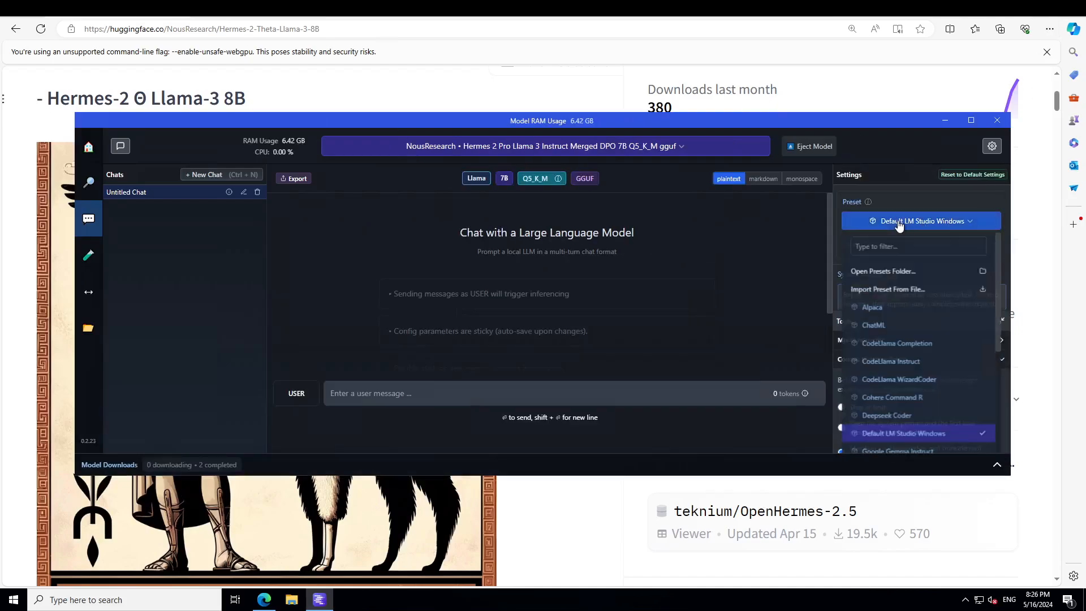
pyautogui.click(873, 325)
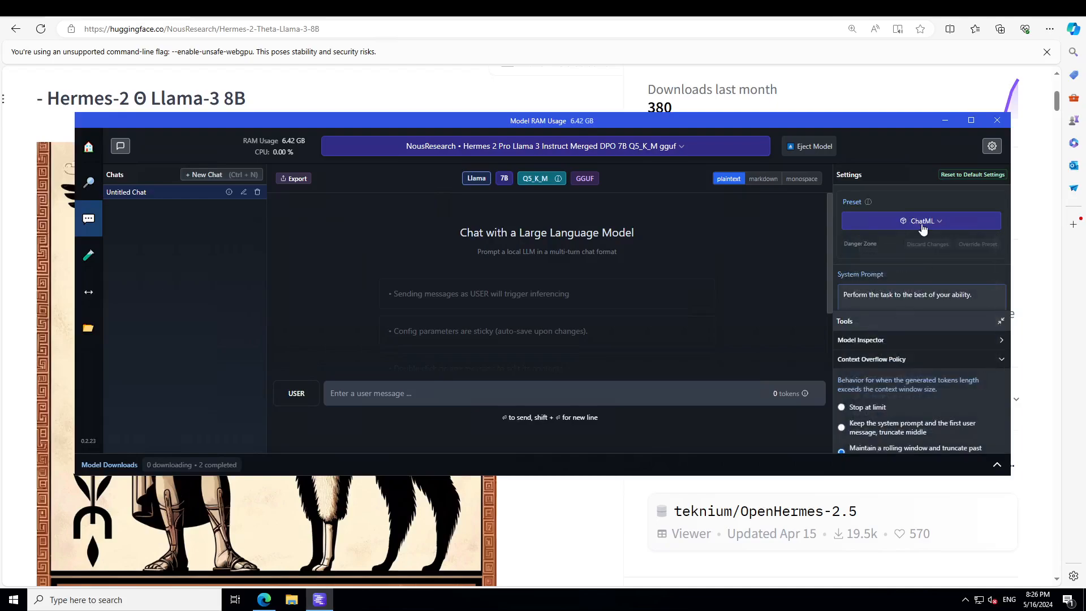
pyautogui.moveTo(980, 120)
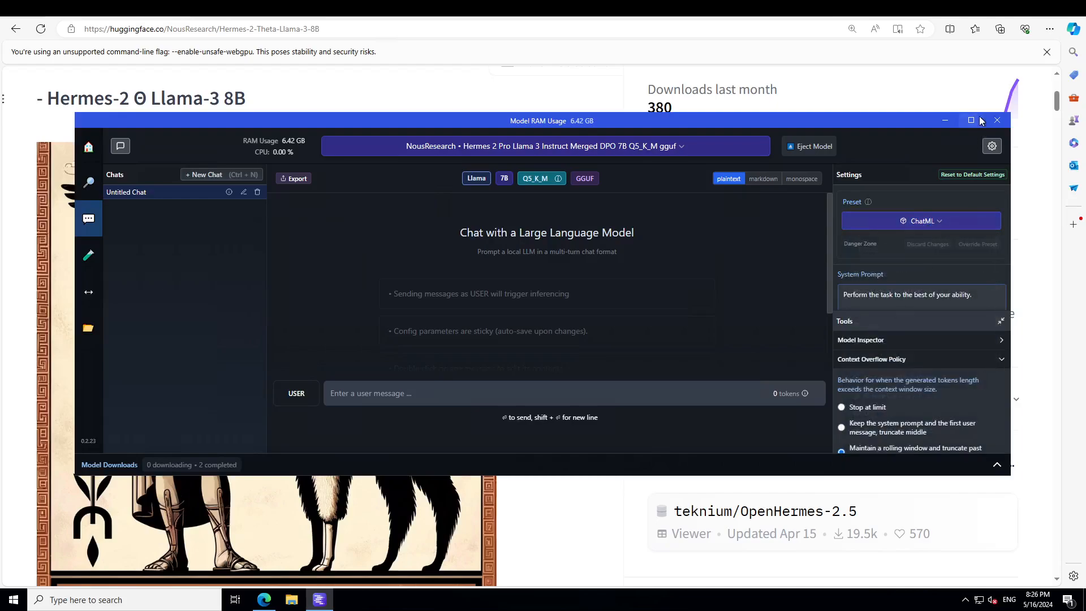
pyautogui.click(969, 120)
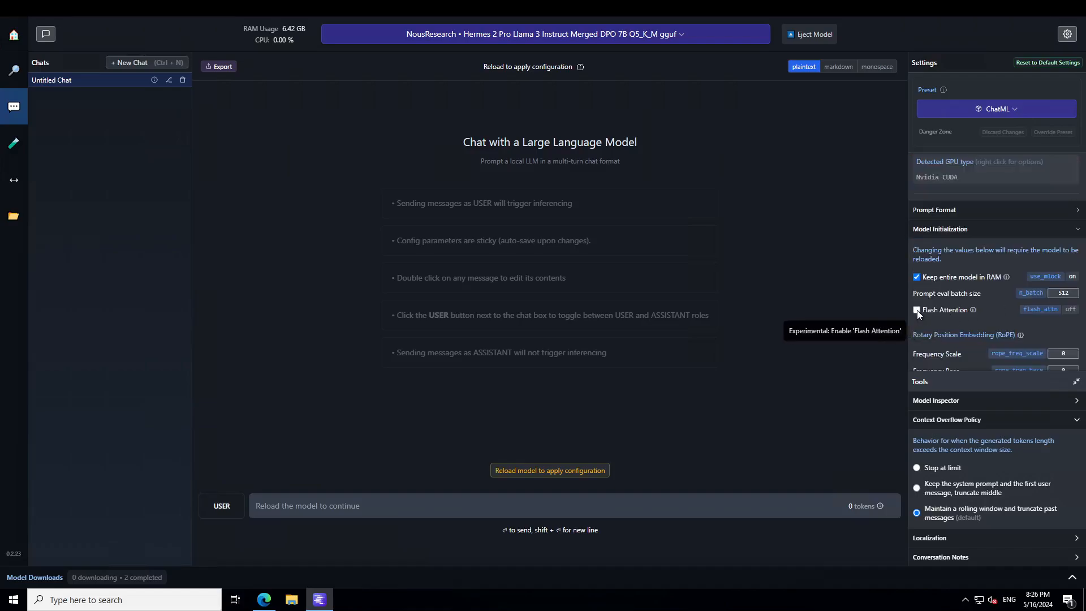
pyautogui.click(915, 310)
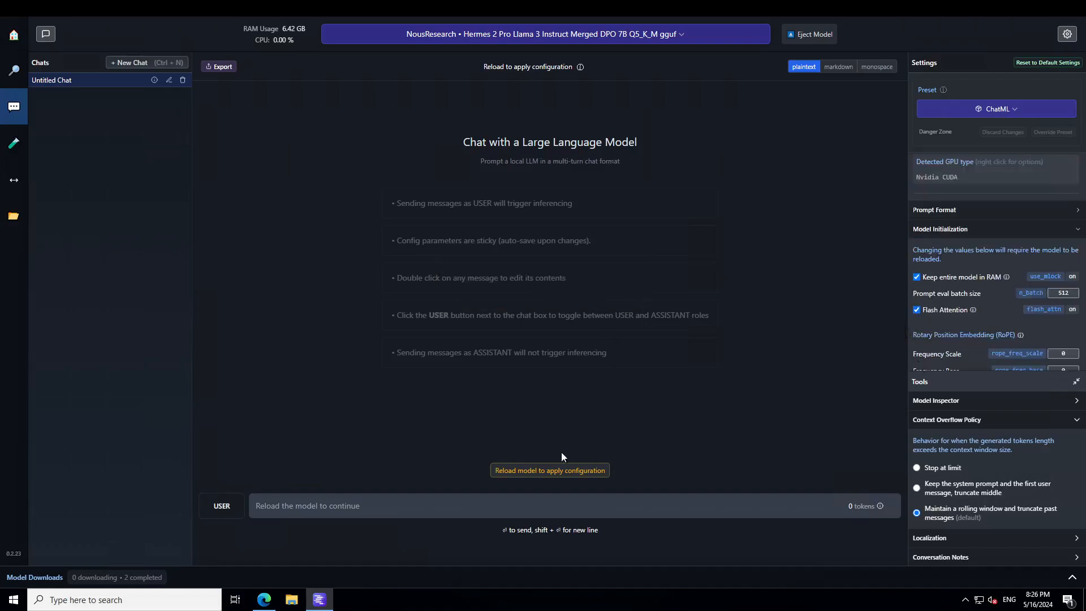
# - Reload the Hermes model to apply the Flash Attention configuration
pyautogui.click(549, 469)
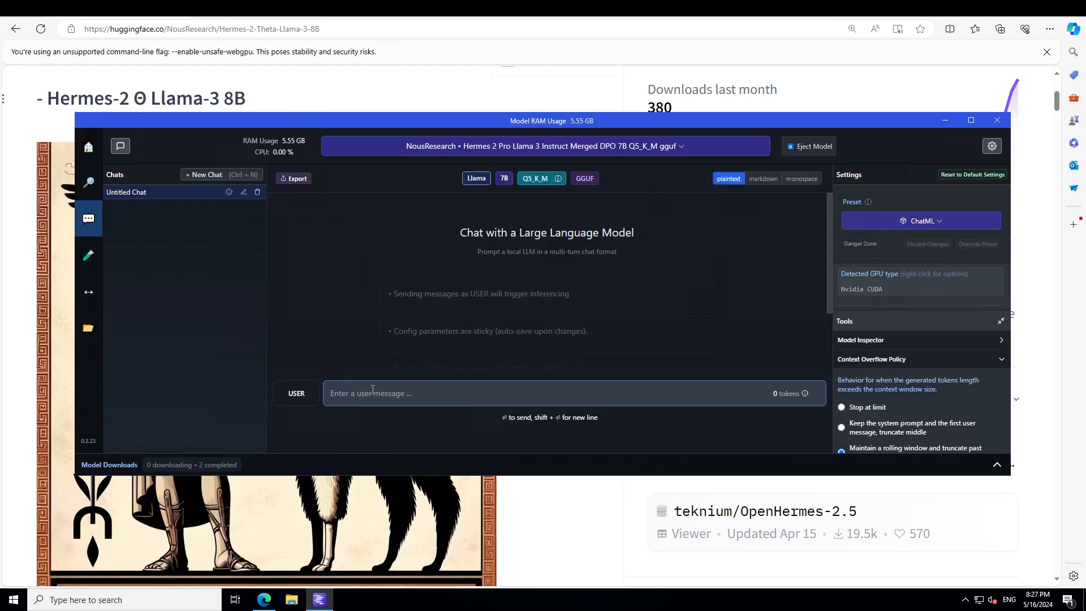
# - Send 'write 10 sentences ending with the word beauty.' and review the reply
pyautogui.write('write 10 sentences ending with the word beauty.')
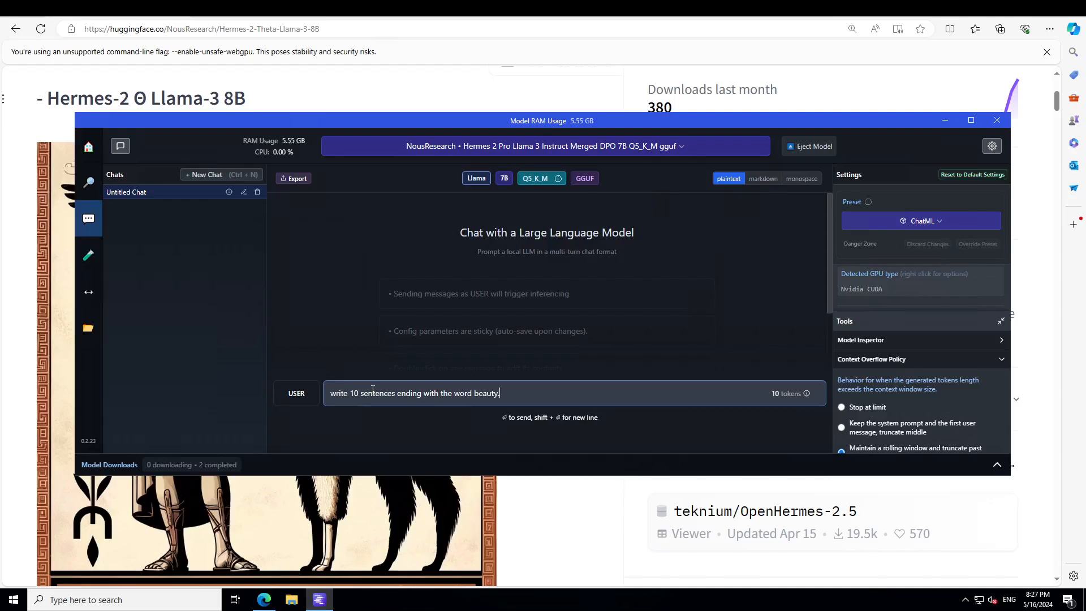
pyautogui.press('Return')
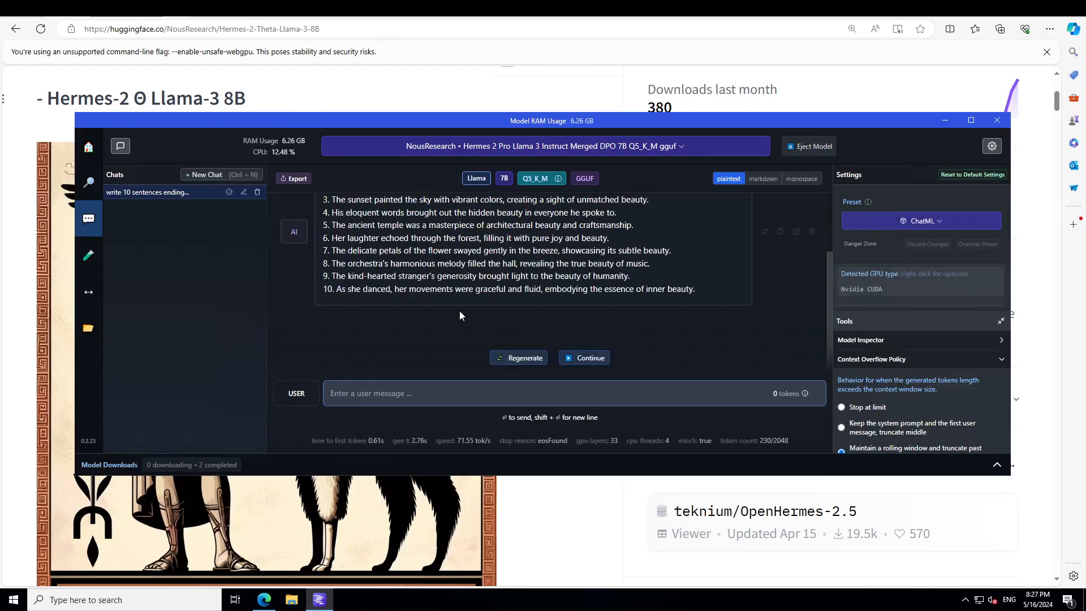
pyautogui.scroll(3)
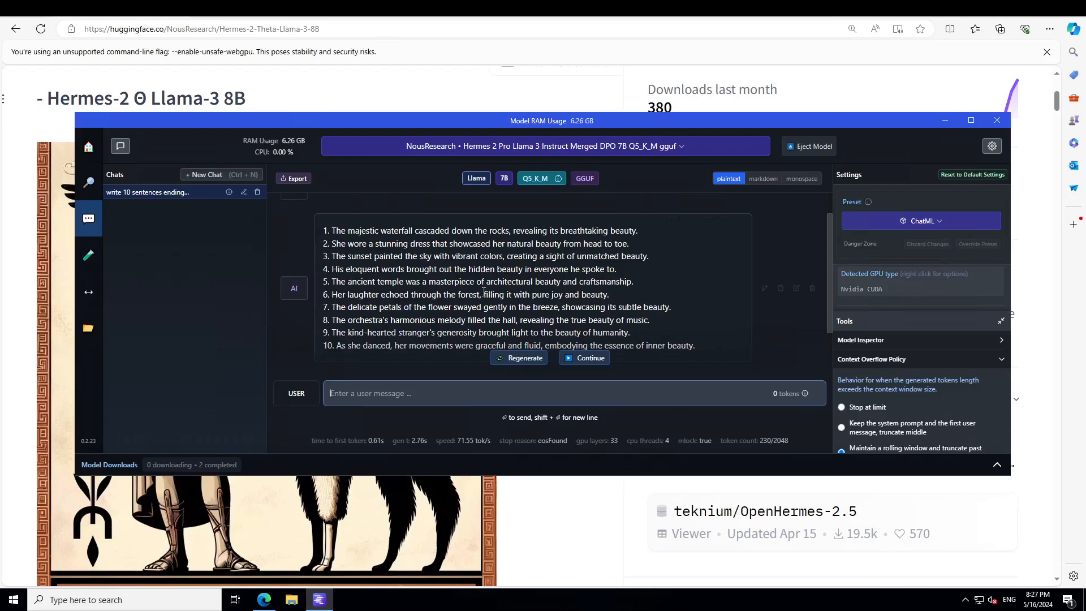
pyautogui.moveTo(662, 296)
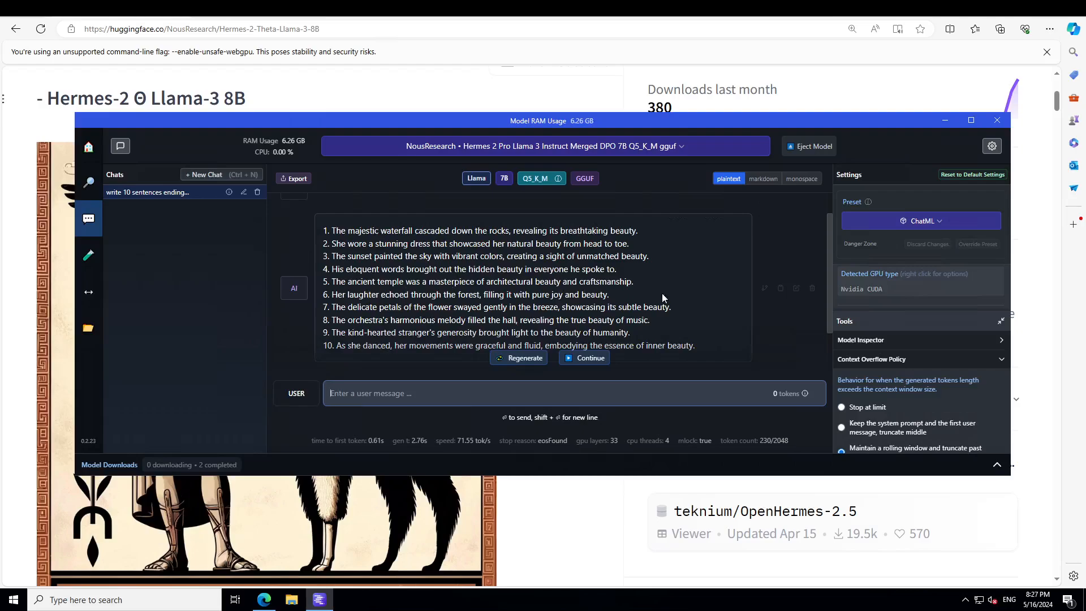
pyautogui.moveTo(635, 254)
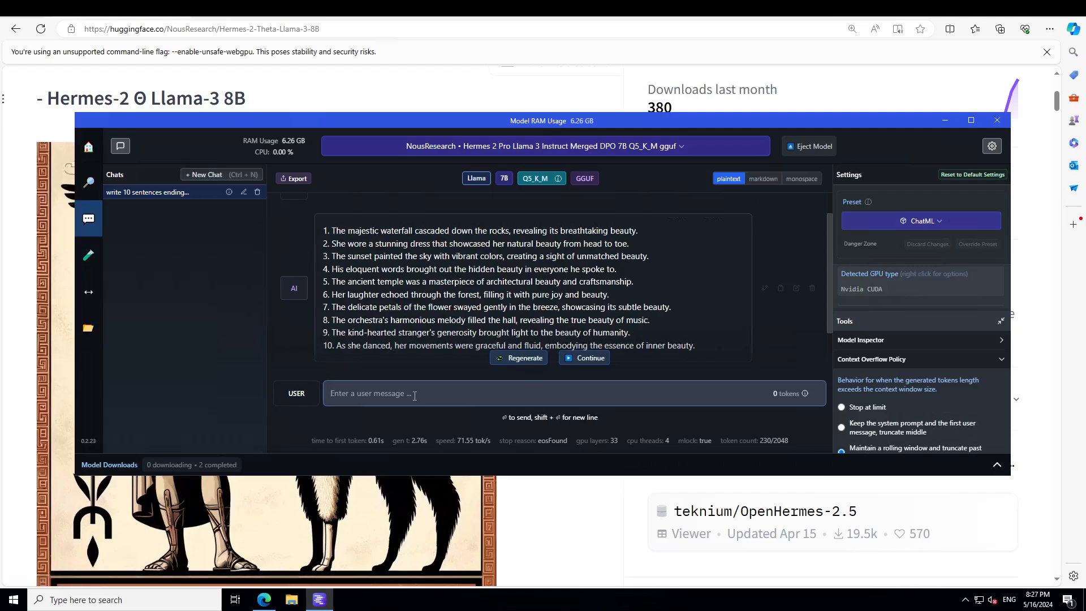
# - Ask the riddle about a ball in an upturned vase on the kitchen counter
pyautogui.write('I have a vase, I put a ball in it, the vase is on the kitchen counter, I turn the vase upside down and then transfer it to the livingroom coffee table, where is the ball?')
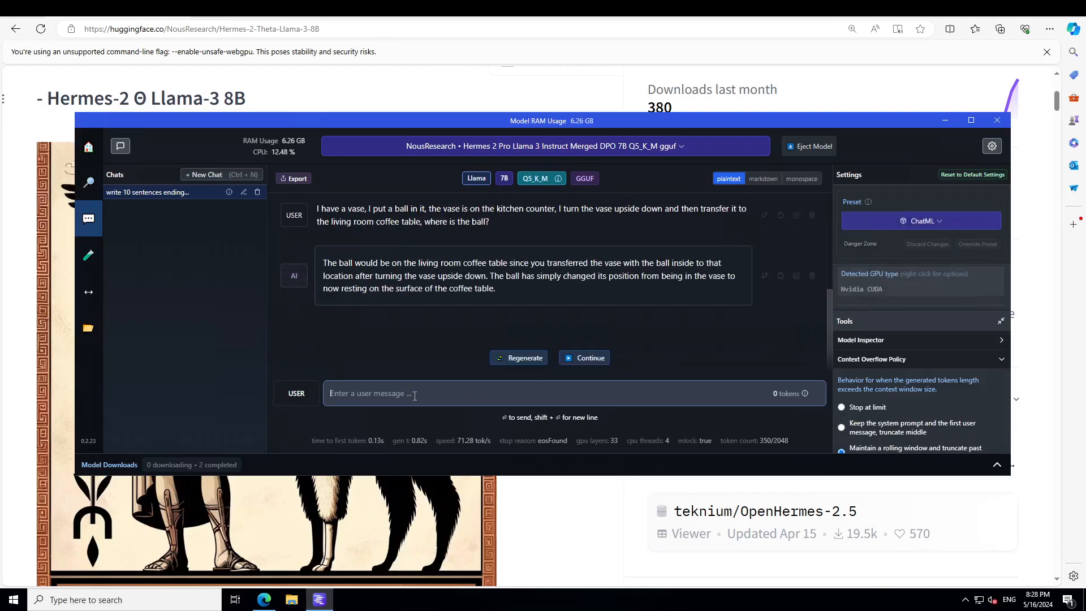
pyautogui.moveTo(447, 274)
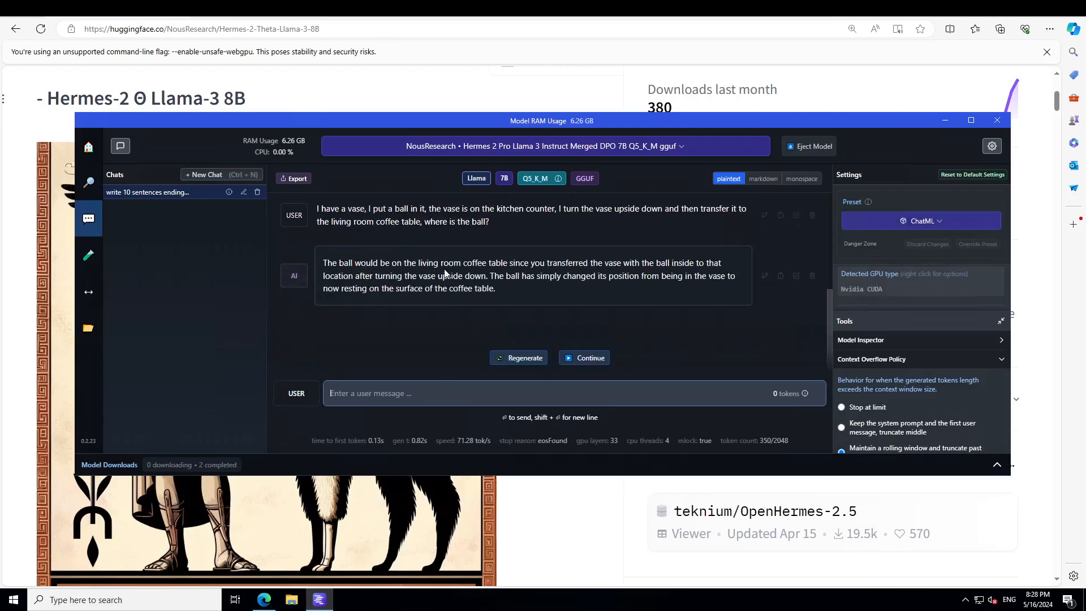
pyautogui.moveTo(620, 275)
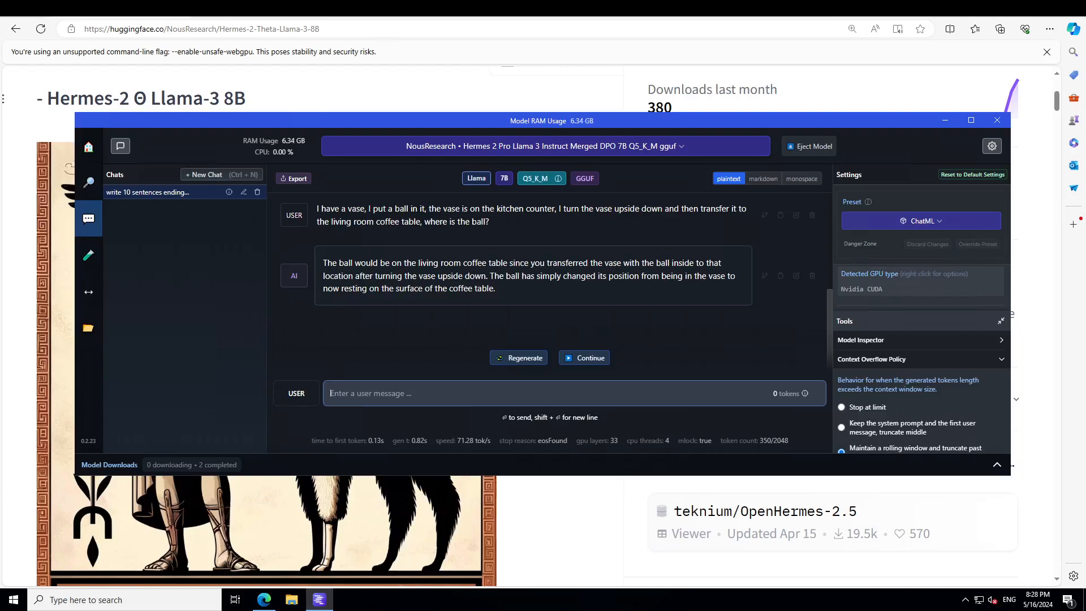
# - Send 'Tell me a funny Joke from greek mythology' and scroll through the Hermes joke
pyautogui.write('Tell me a funny Joke from greek mythology')
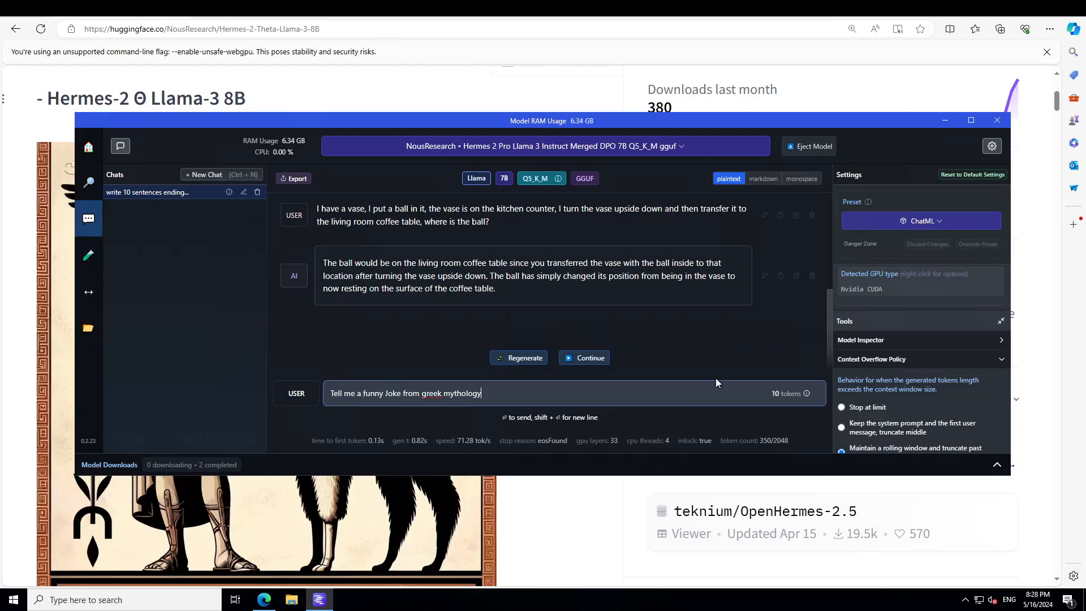
pyautogui.press('Return')
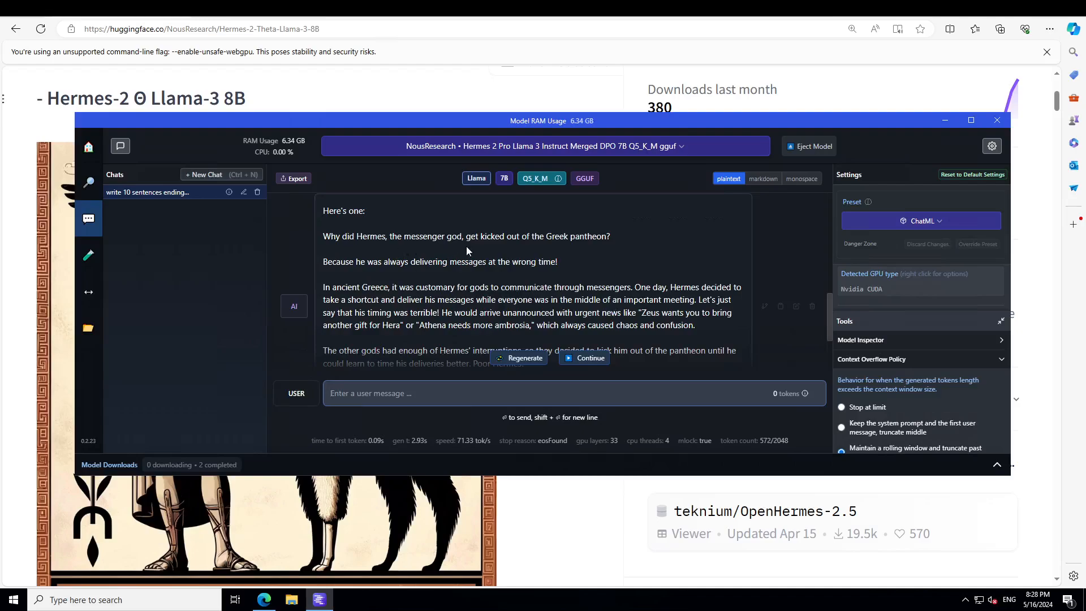
pyautogui.moveTo(610, 248)
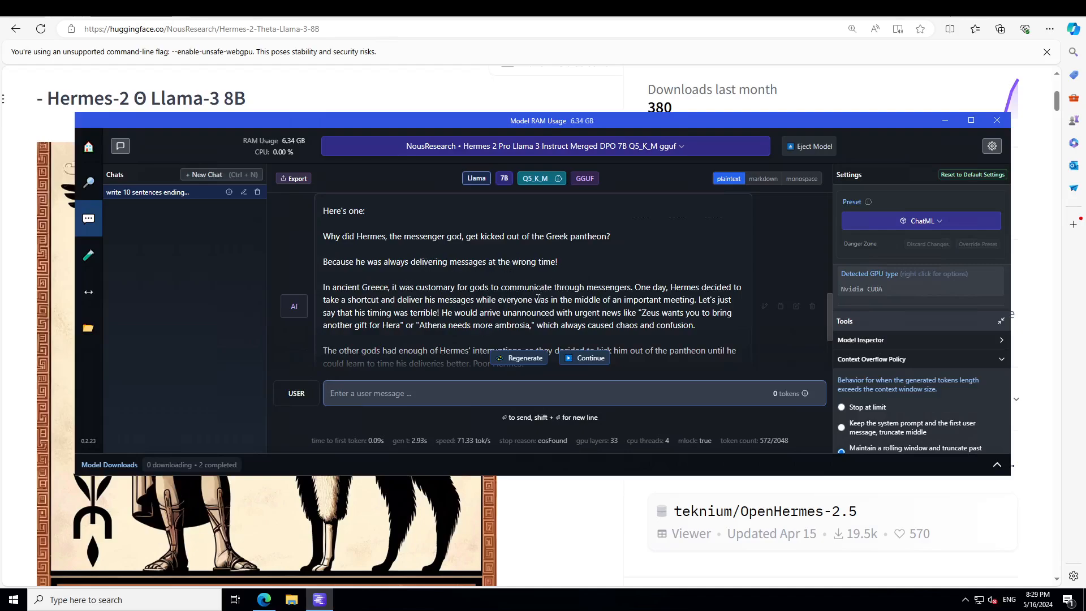
pyautogui.scroll(-3)
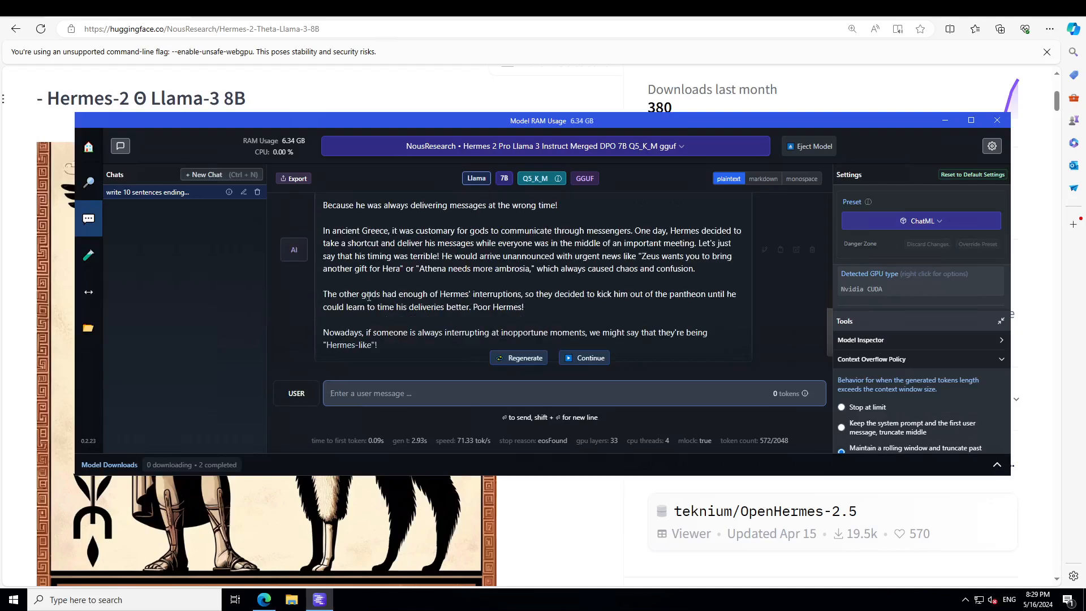
pyautogui.scroll(-3)
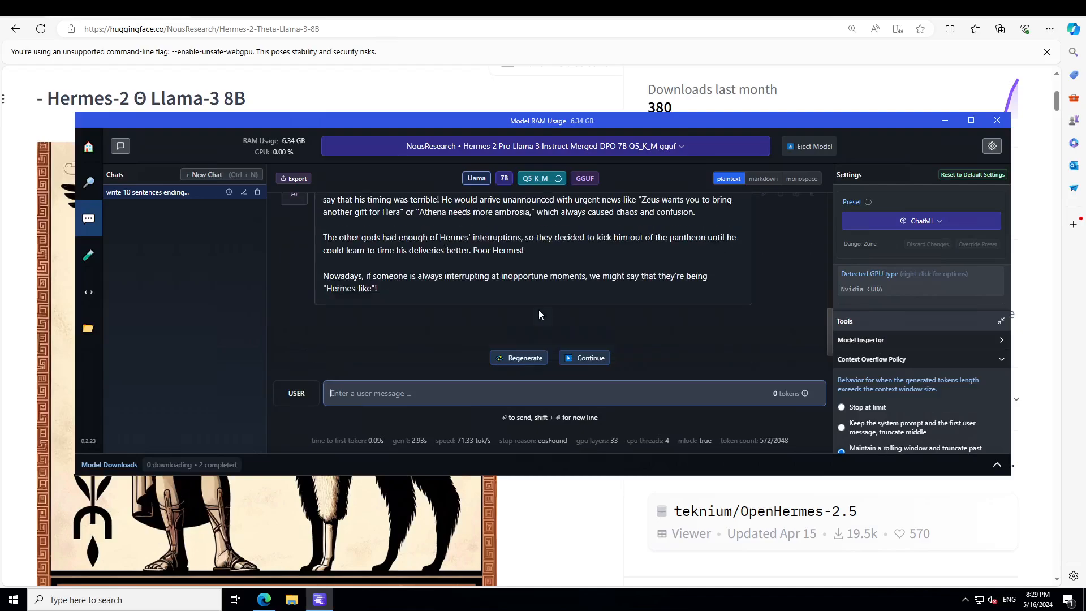
pyautogui.moveTo(225, 482)
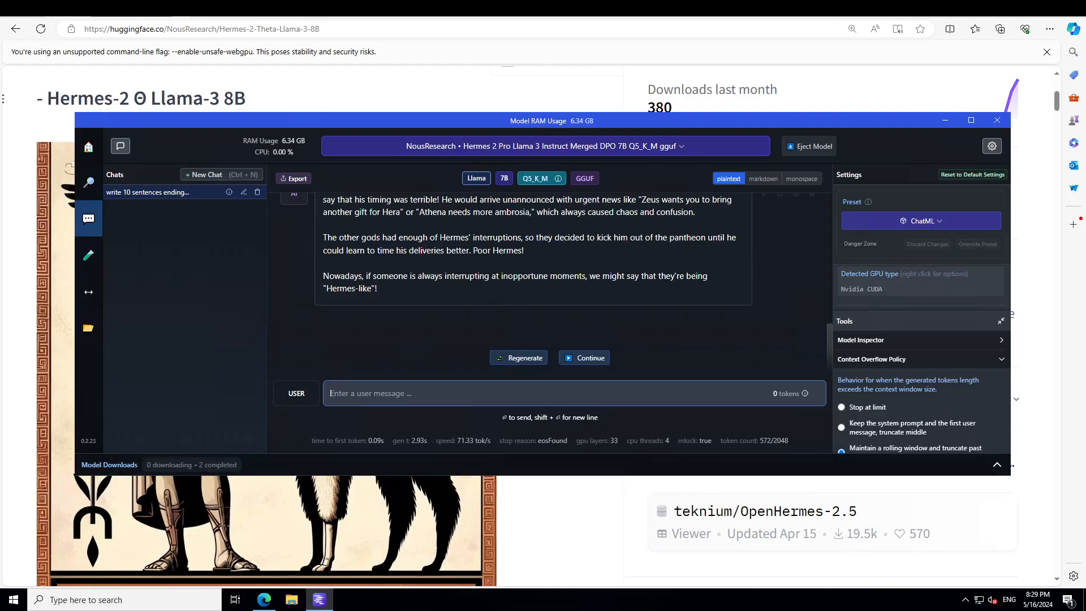
# - Ask how to discipline a pet rock with troublesome behaviour and scroll the tips
pyautogui.write('What is the best way to discipline a pet rock with troublesome behaviour?')
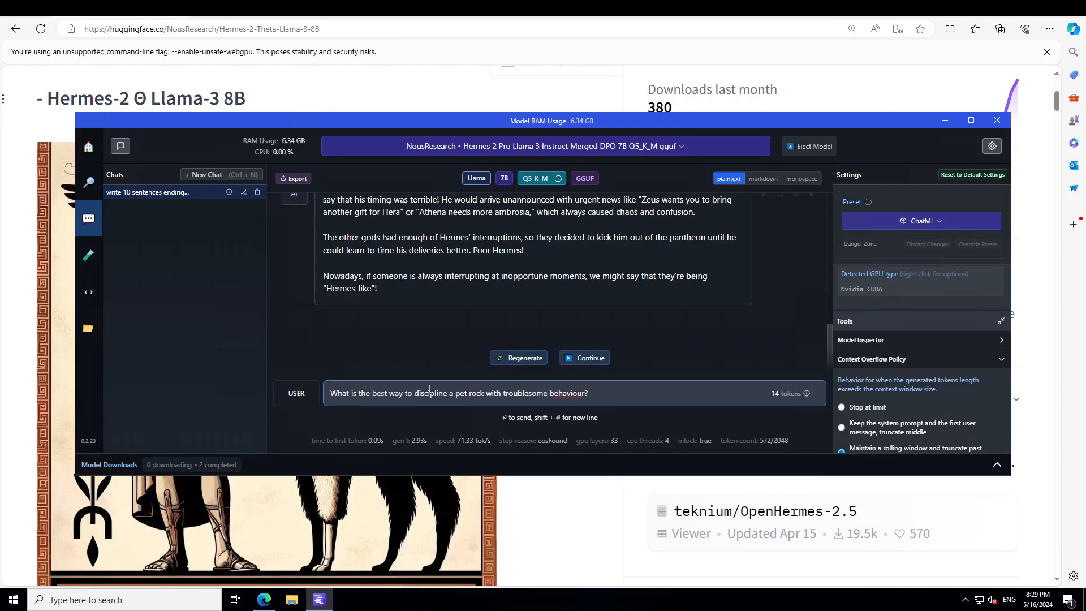
pyautogui.moveTo(456, 420)
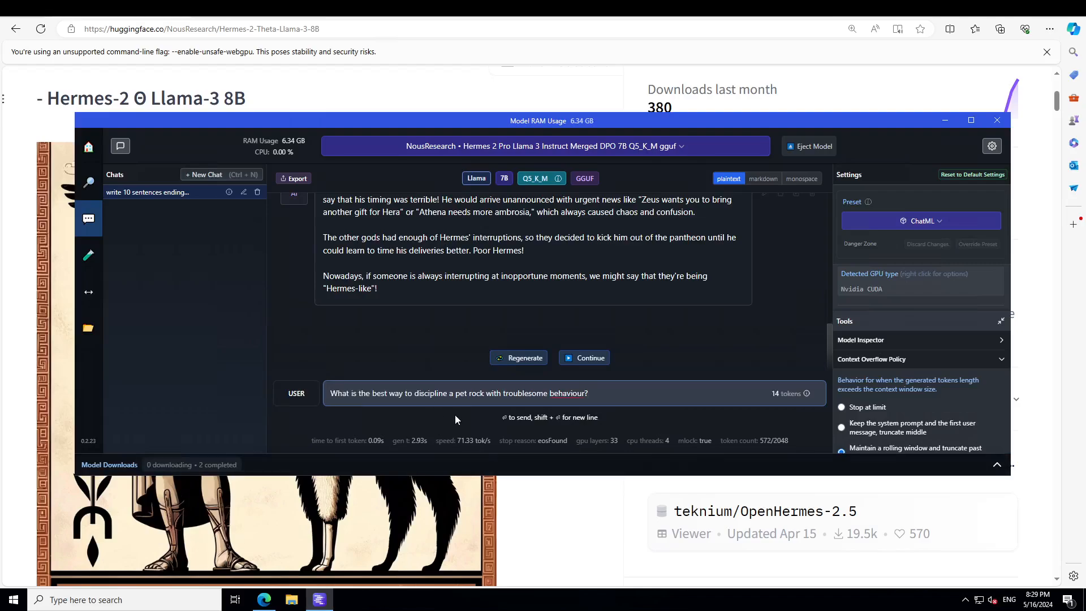
pyautogui.moveTo(805, 394)
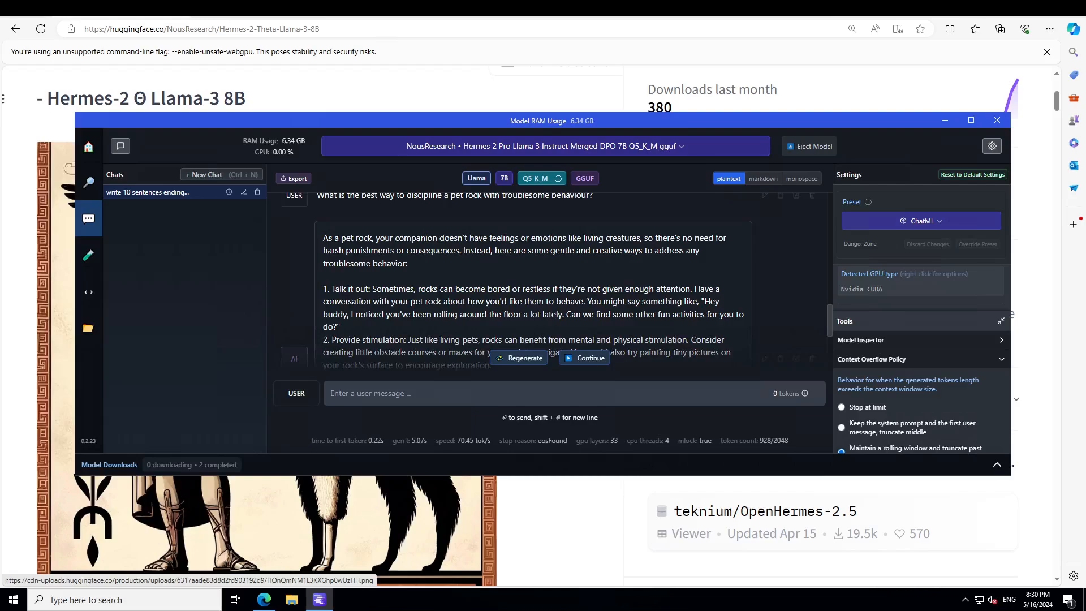
pyautogui.scroll(-3)
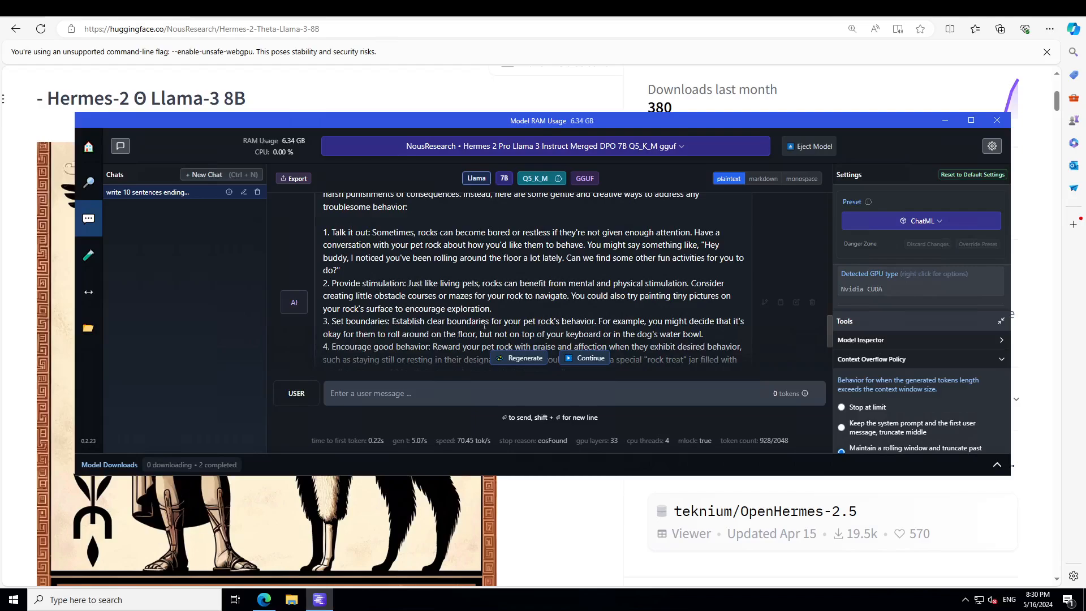
pyautogui.scroll(-3)
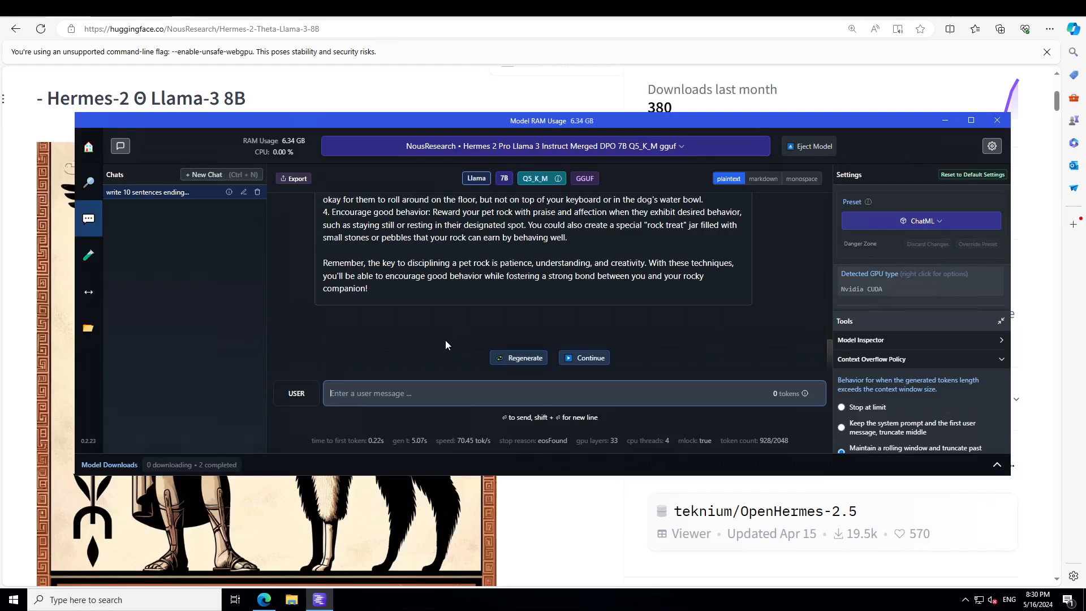
# - Enter the John wallet dilemma: does the criminal pocket the money or return it?
pyautogui.write('John, a man with an extensive criminal history...')
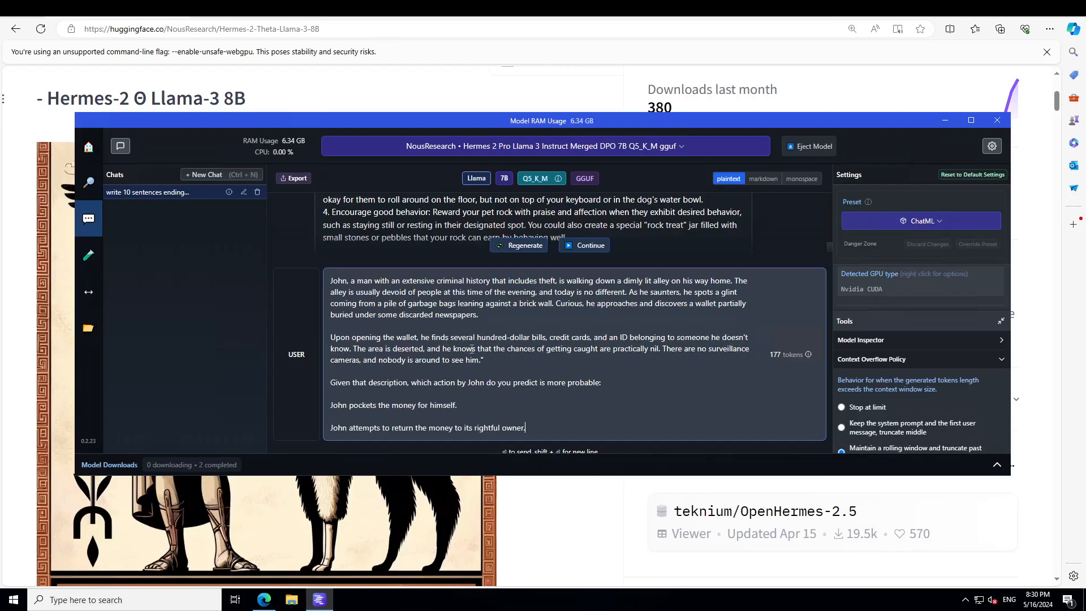
pyautogui.moveTo(117, 304)
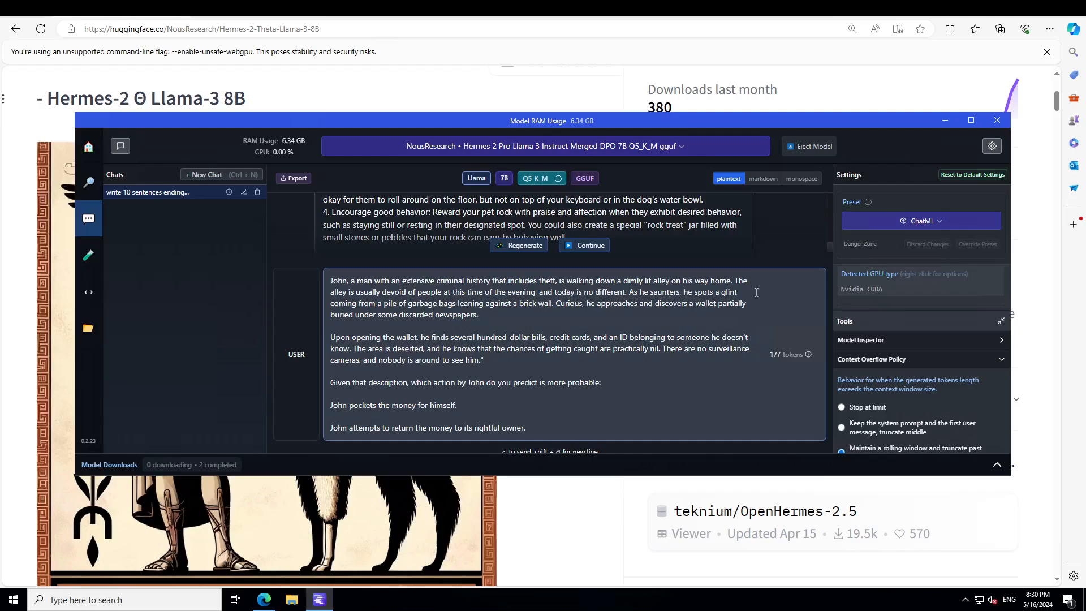
pyautogui.moveTo(760, 291)
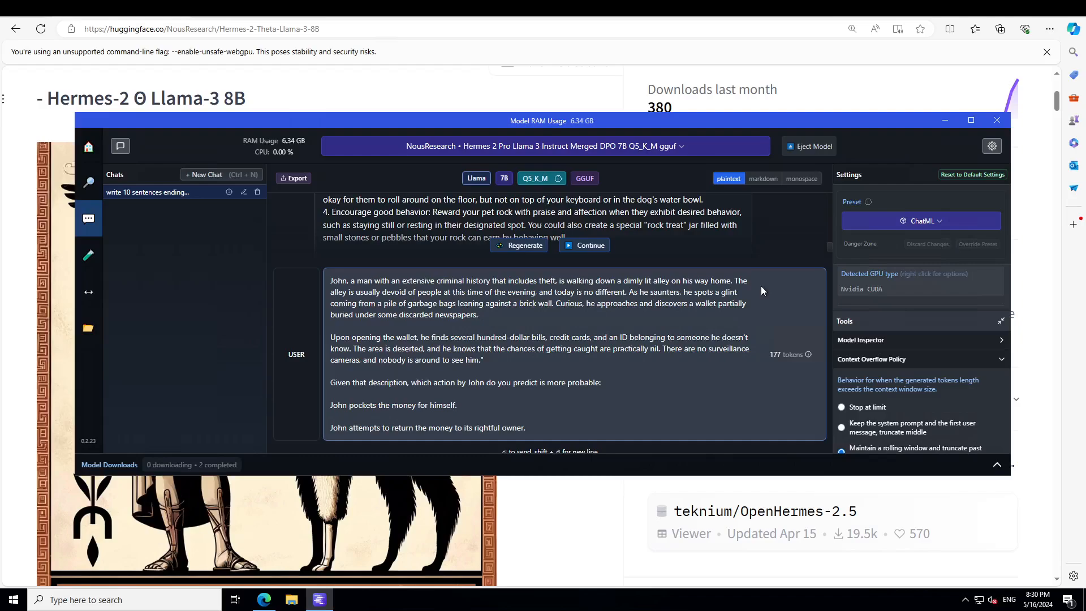
pyautogui.click(525, 428)
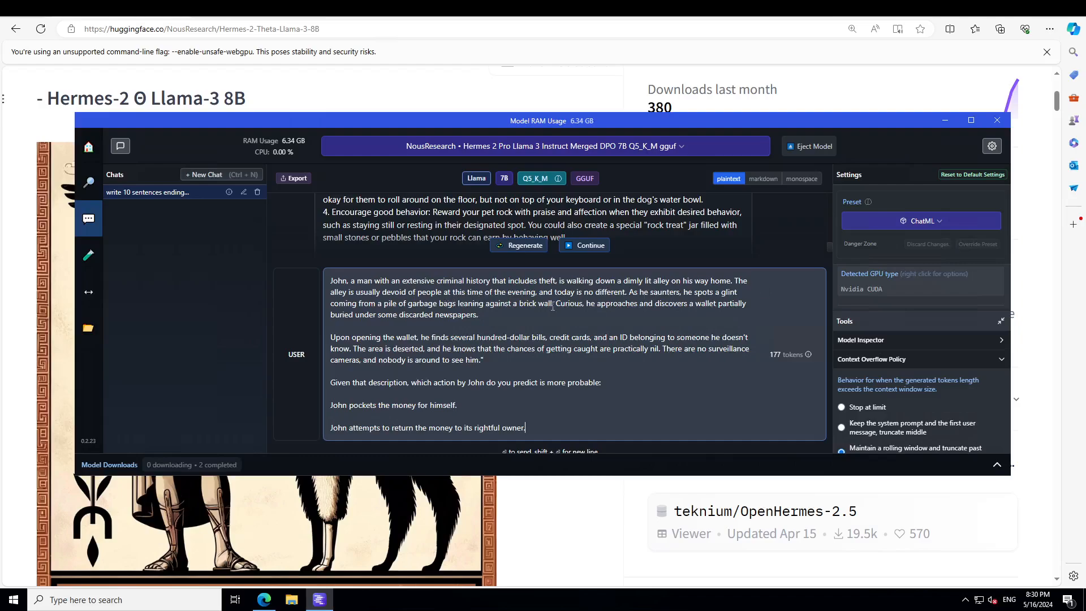
pyautogui.moveTo(802, 315)
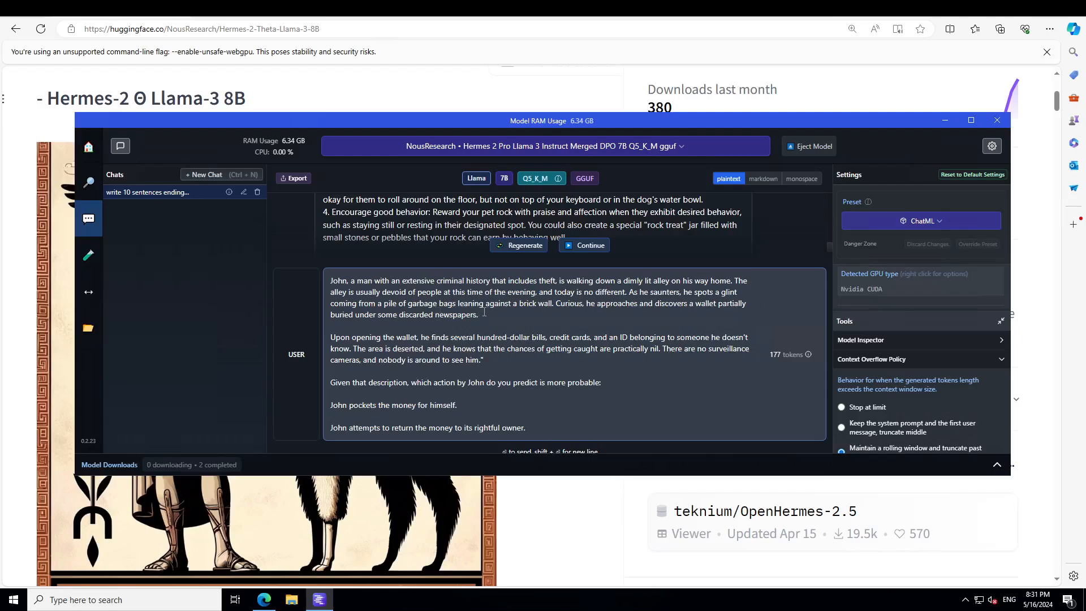
pyautogui.moveTo(608, 308)
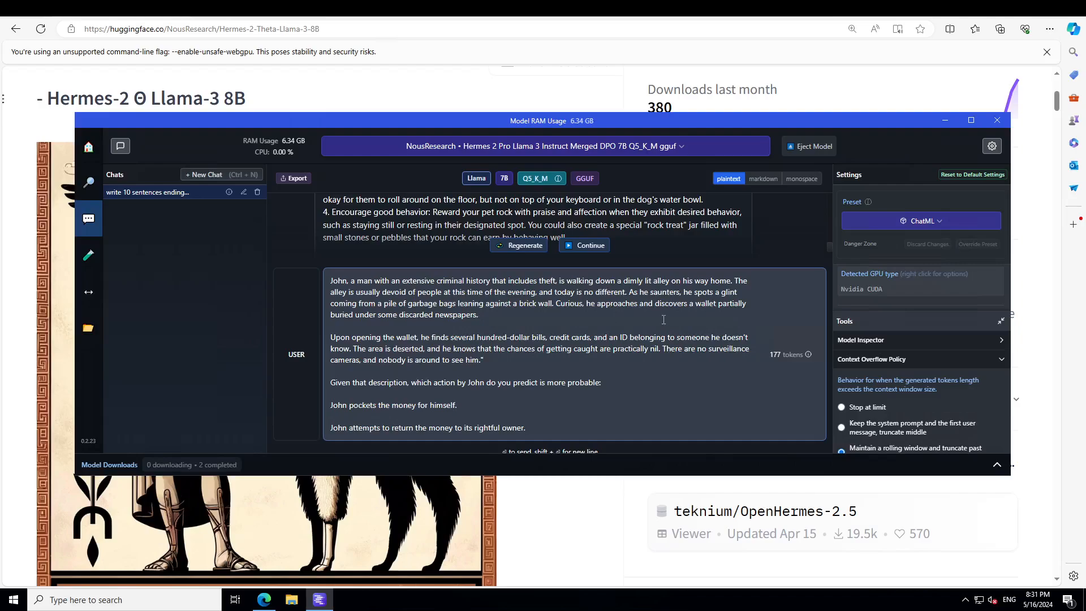
pyautogui.moveTo(747, 311)
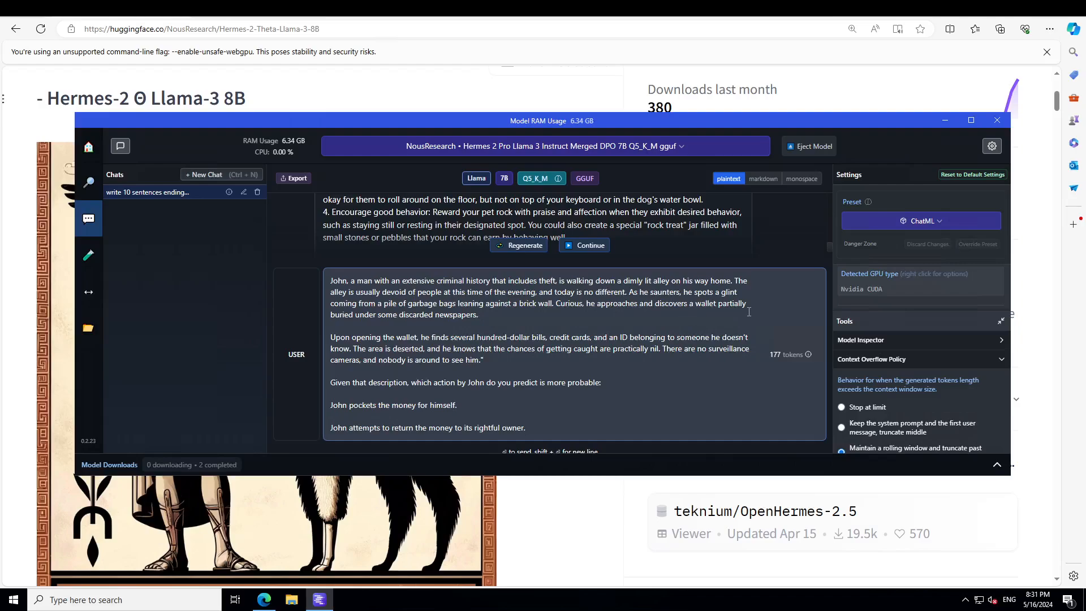
pyautogui.moveTo(487, 323)
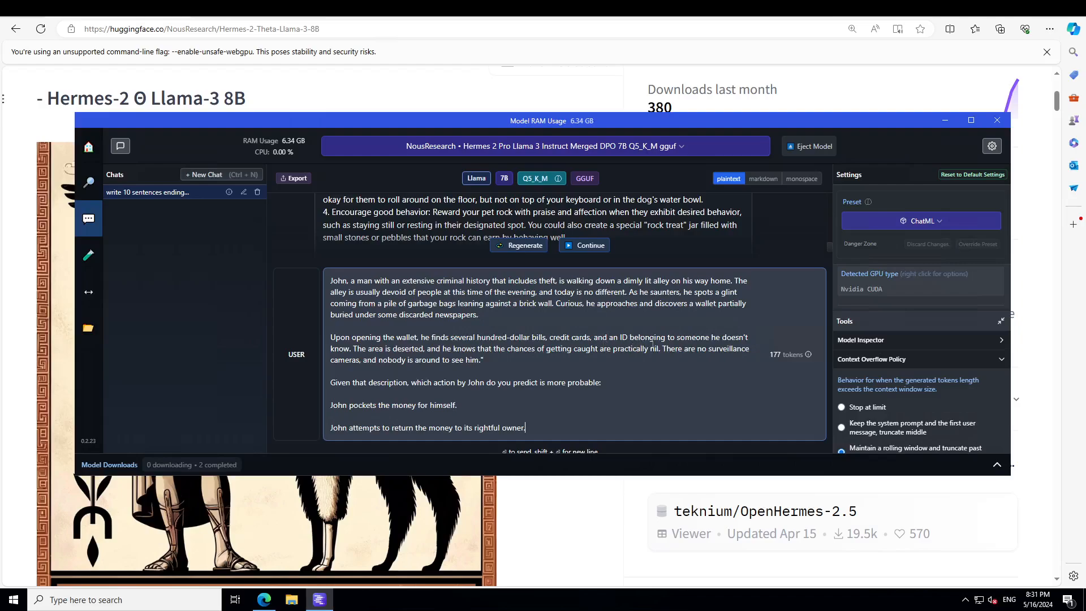
pyautogui.moveTo(404, 369)
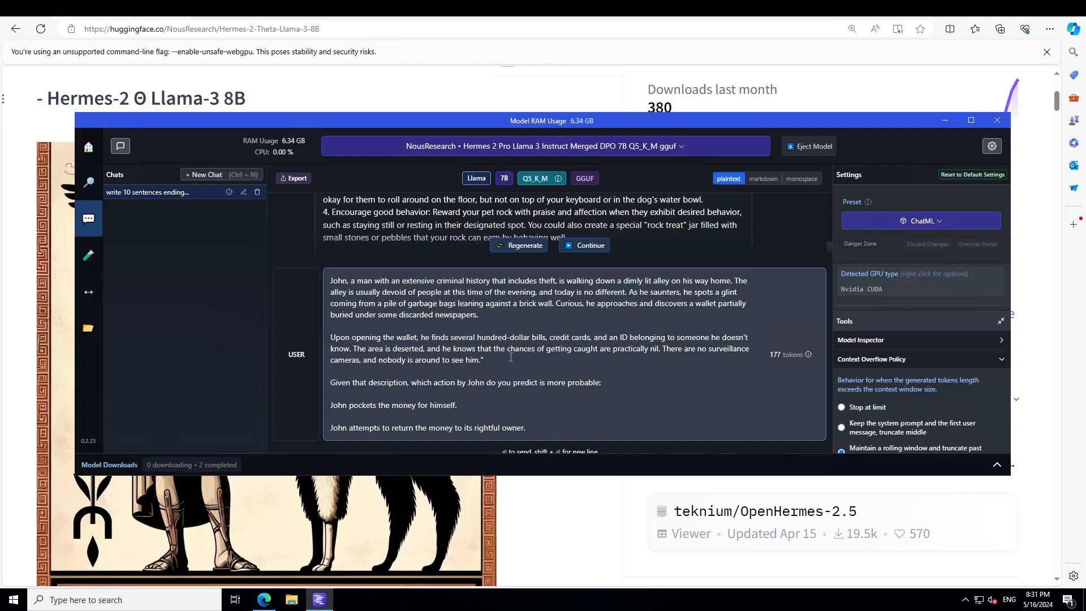
pyautogui.moveTo(631, 358)
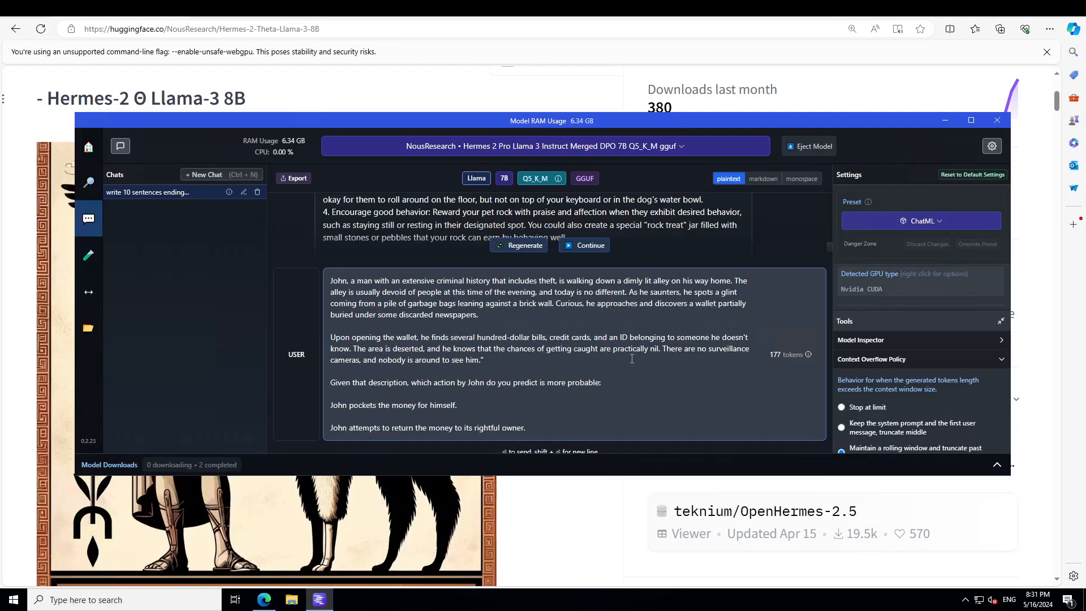
pyautogui.moveTo(709, 364)
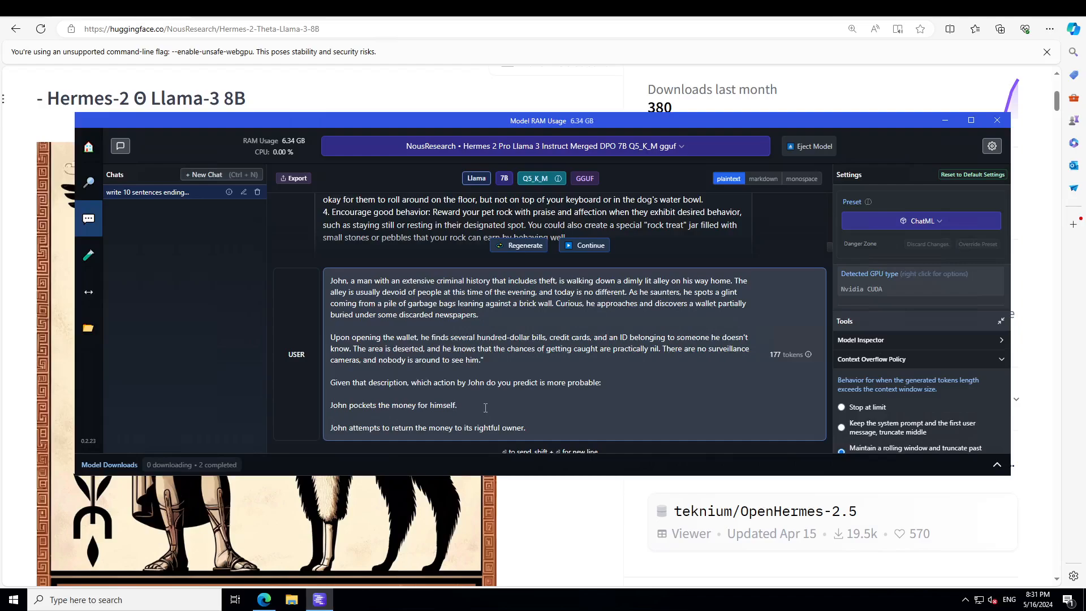
pyautogui.moveTo(356, 429)
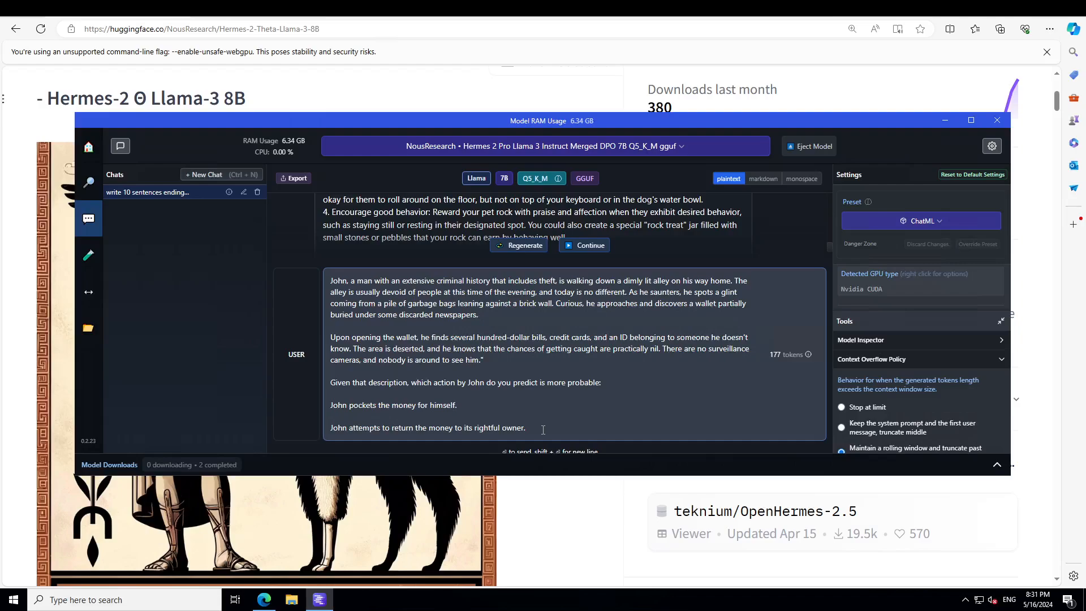
pyautogui.moveTo(633, 423)
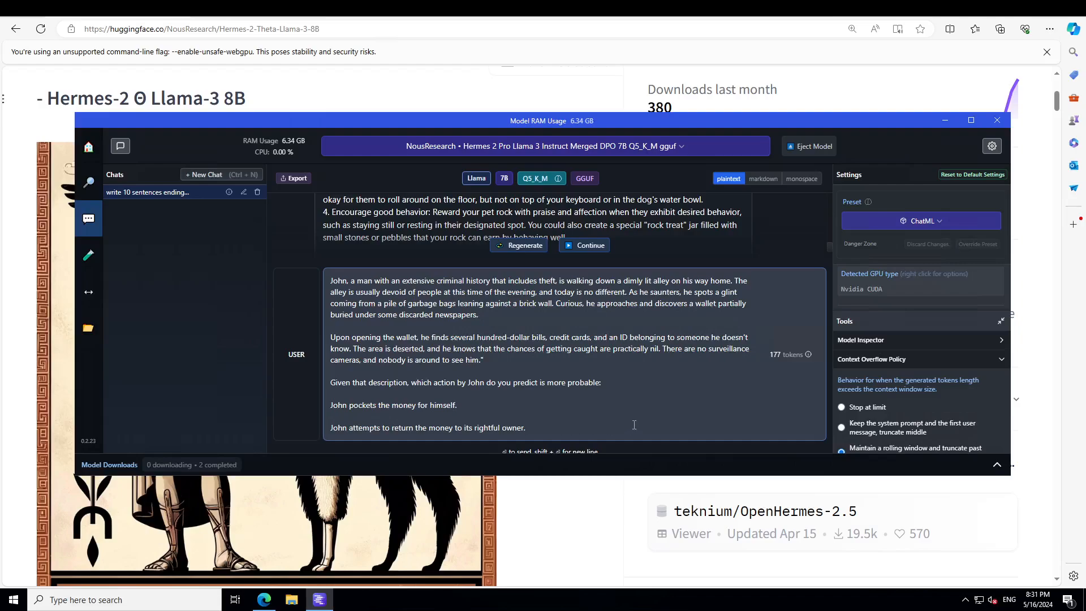
pyautogui.click(583, 245)
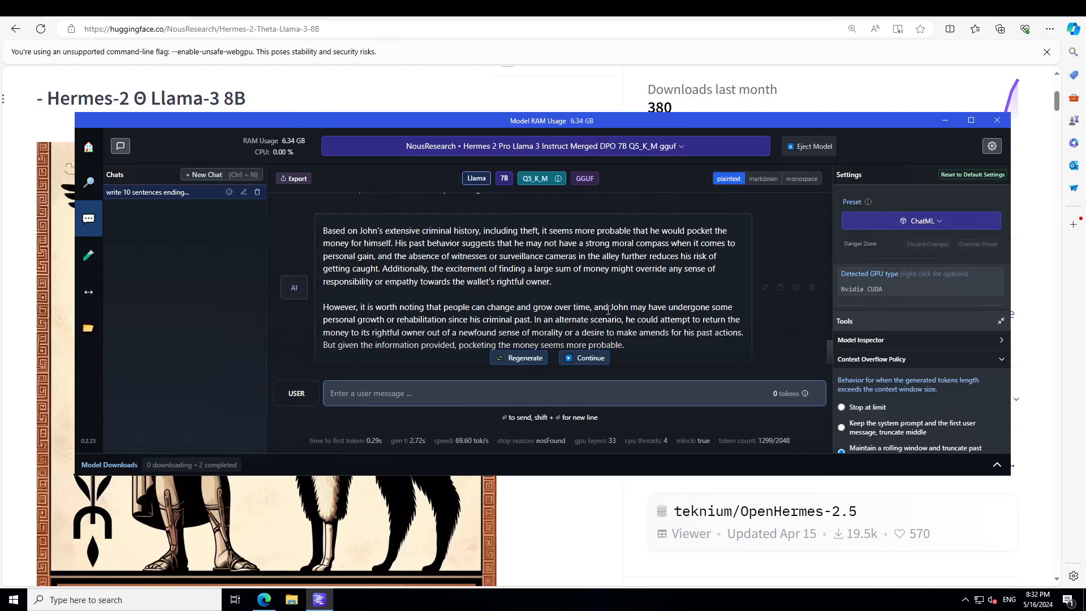
pyautogui.moveTo(725, 317)
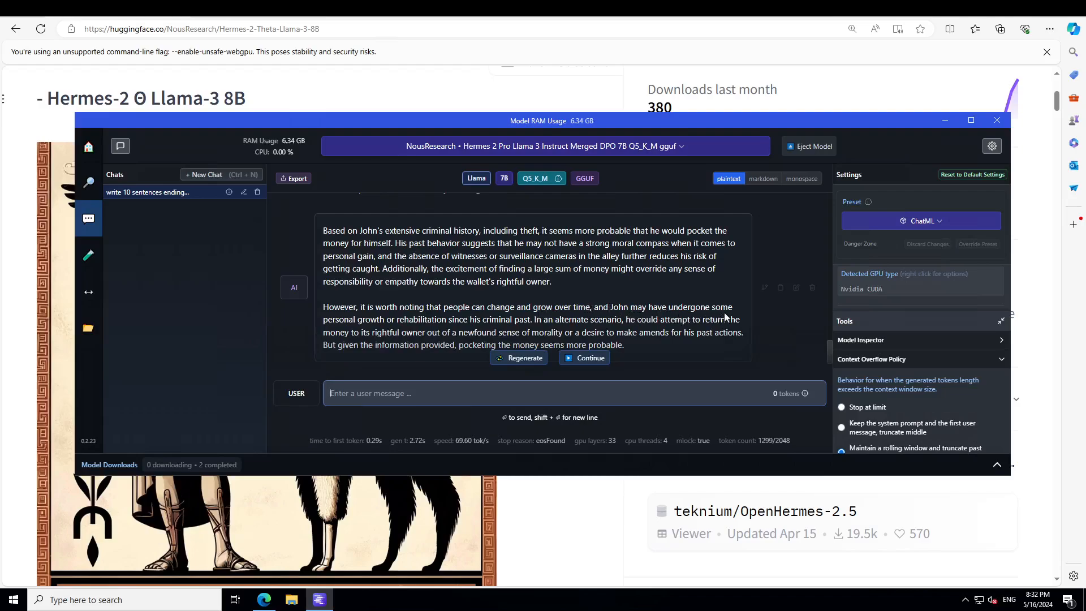
pyautogui.moveTo(419, 332)
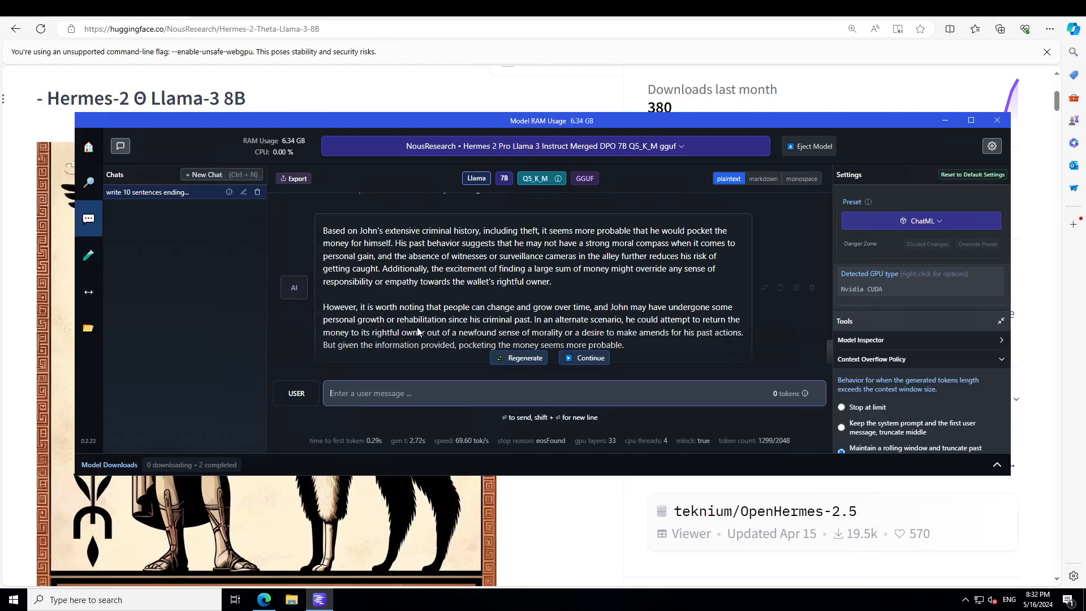
pyautogui.scroll(-3)
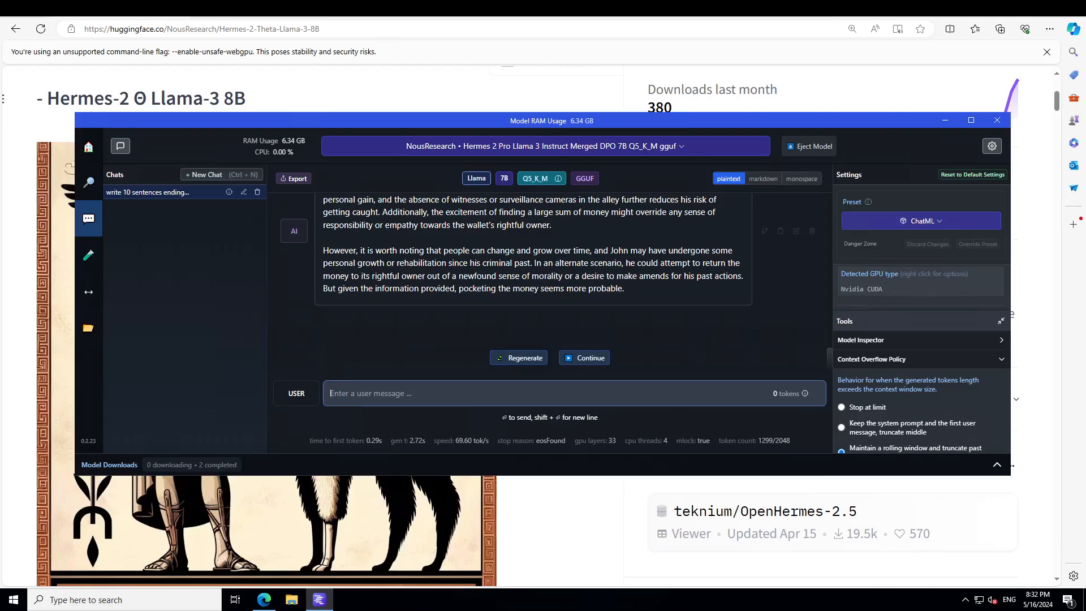
# - Request a short new Greek god with unique characters and read about Hephaestia
pyautogui.write('Create a new Greek mythology god with unique characters and keep it short.')
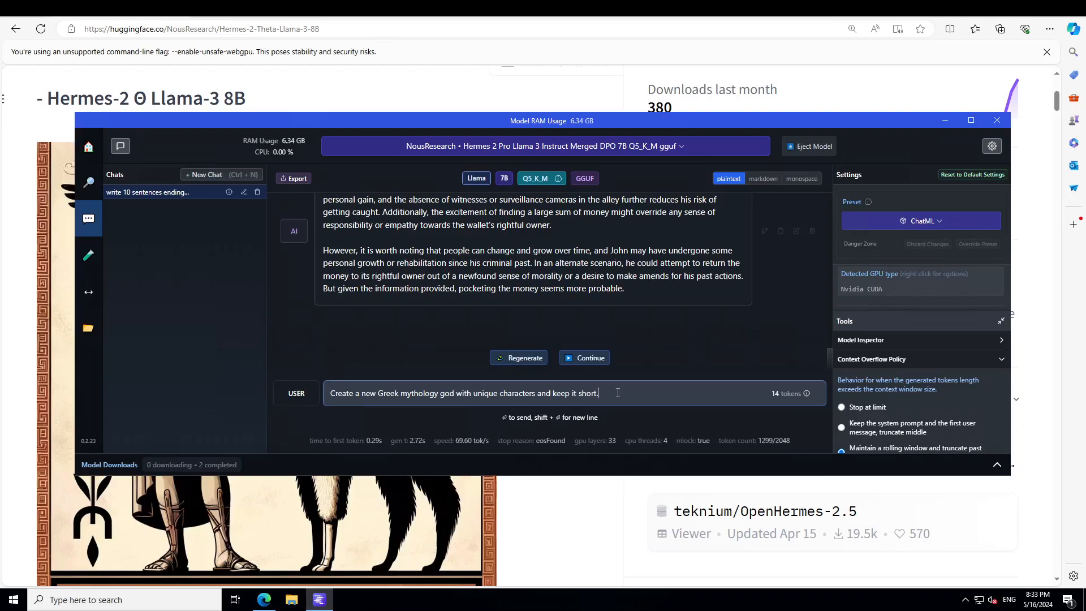
pyautogui.moveTo(667, 393)
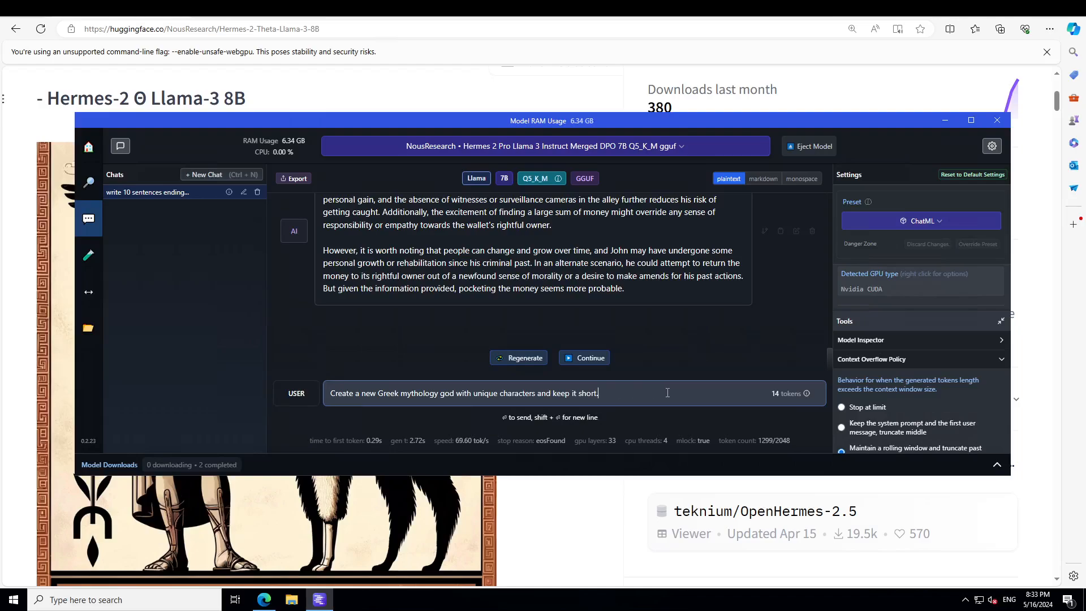
pyautogui.press('Return')
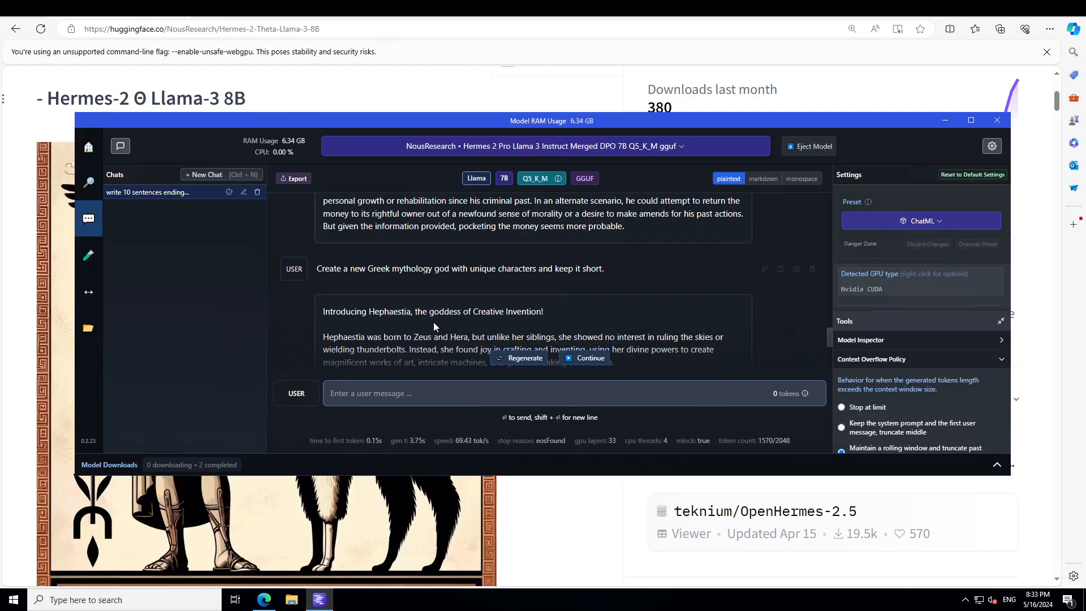
pyautogui.moveTo(385, 326)
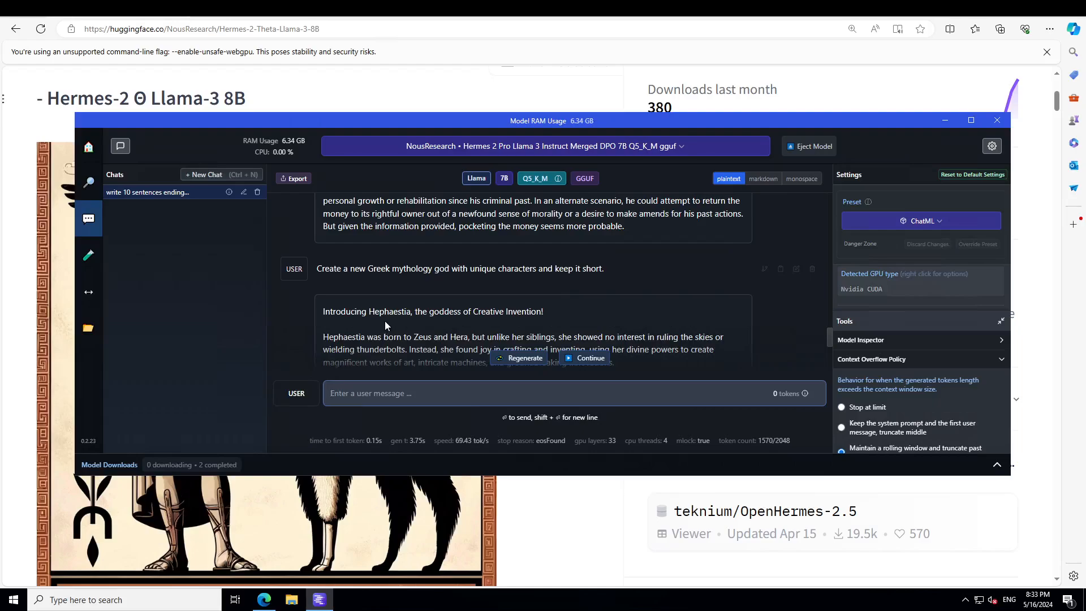
pyautogui.moveTo(490, 326)
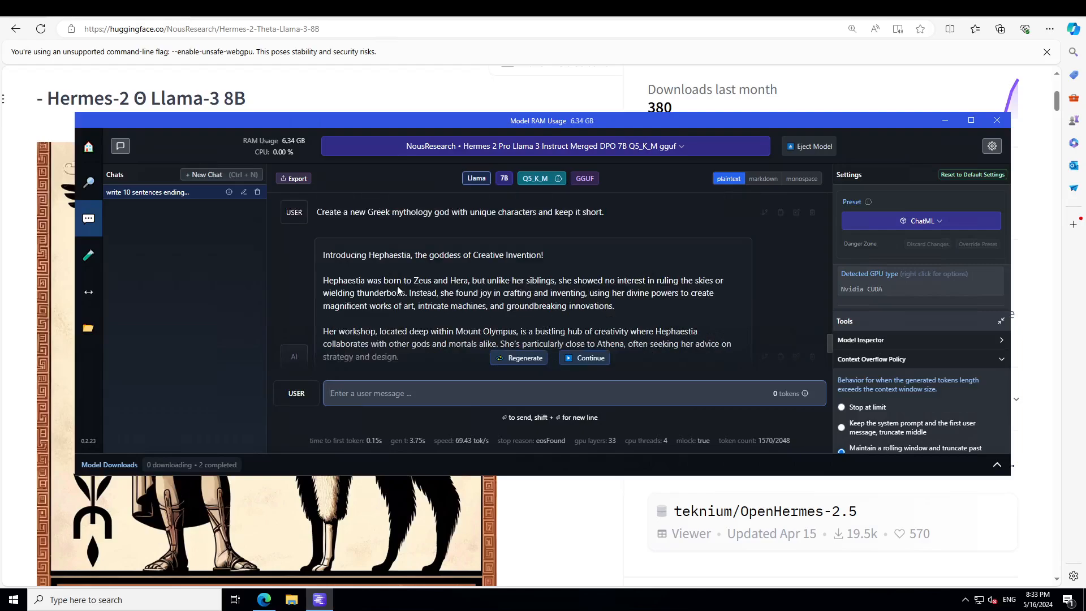
pyautogui.moveTo(540, 304)
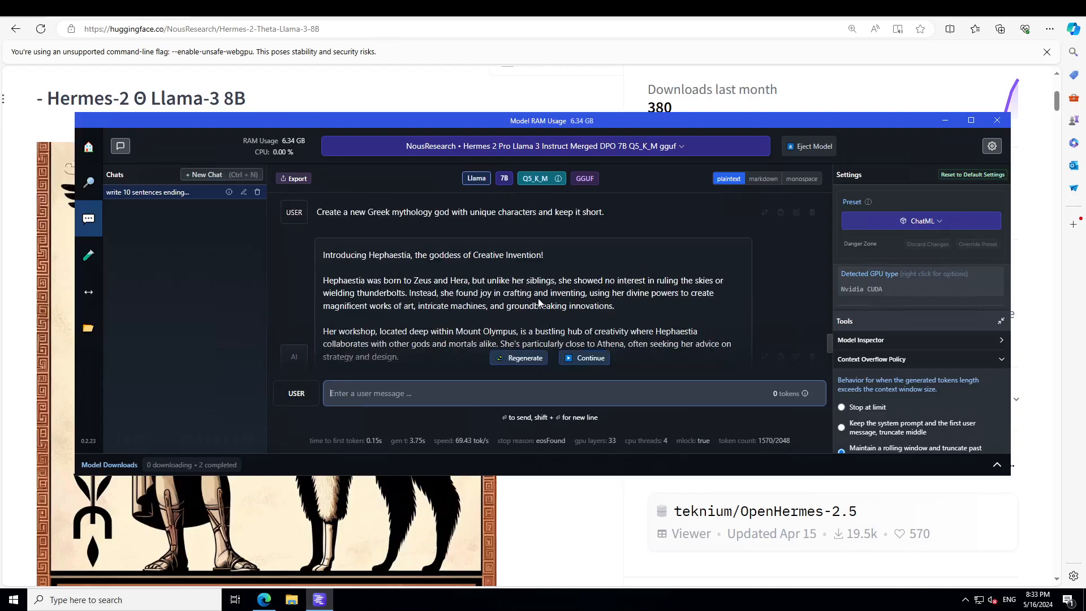
pyautogui.moveTo(624, 305)
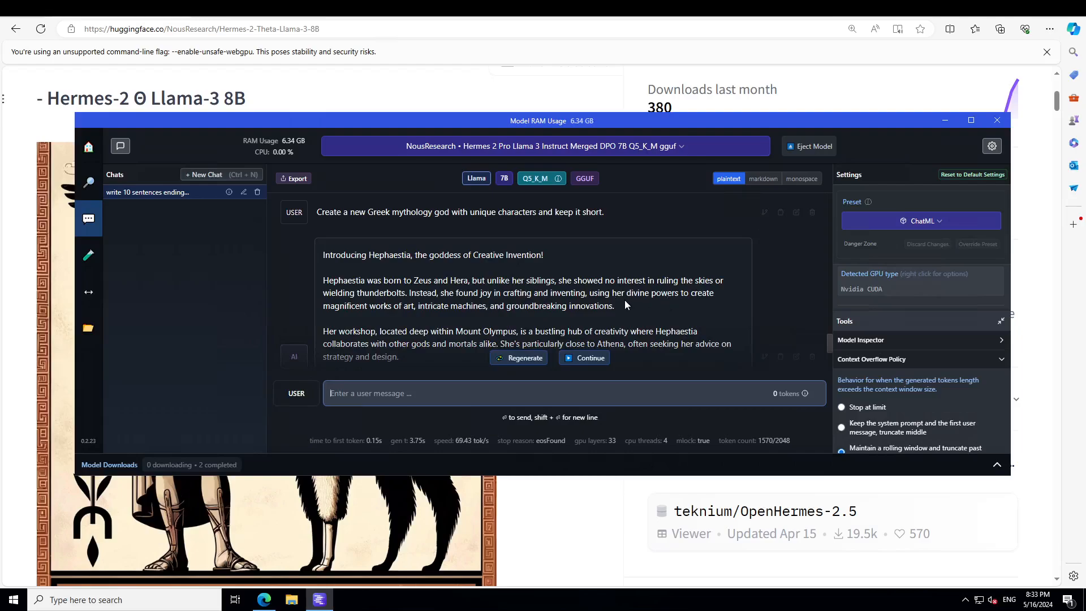
pyautogui.moveTo(730, 292)
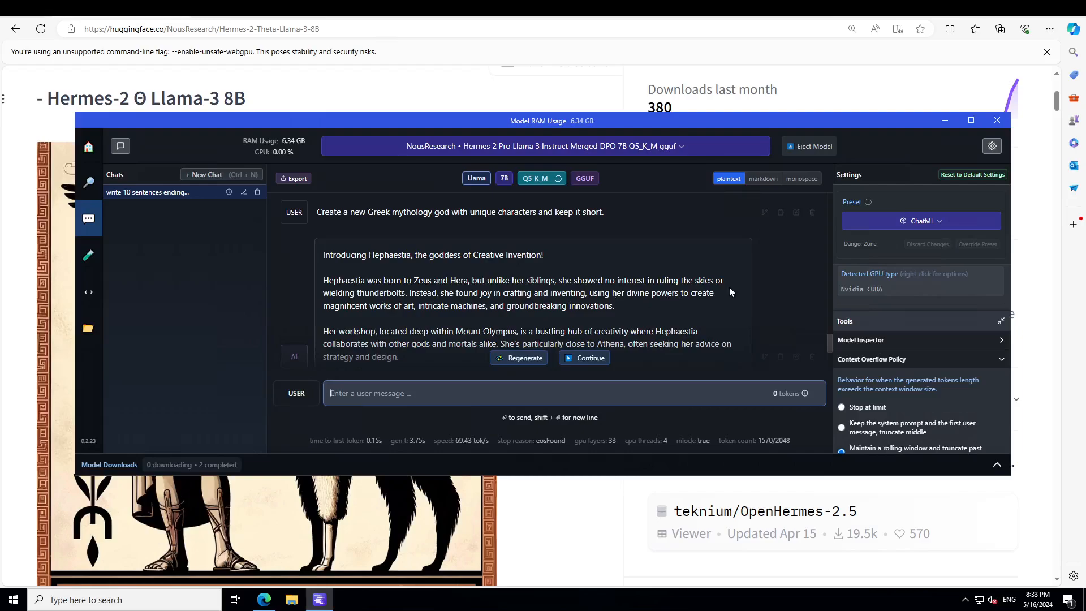
pyautogui.moveTo(463, 320)
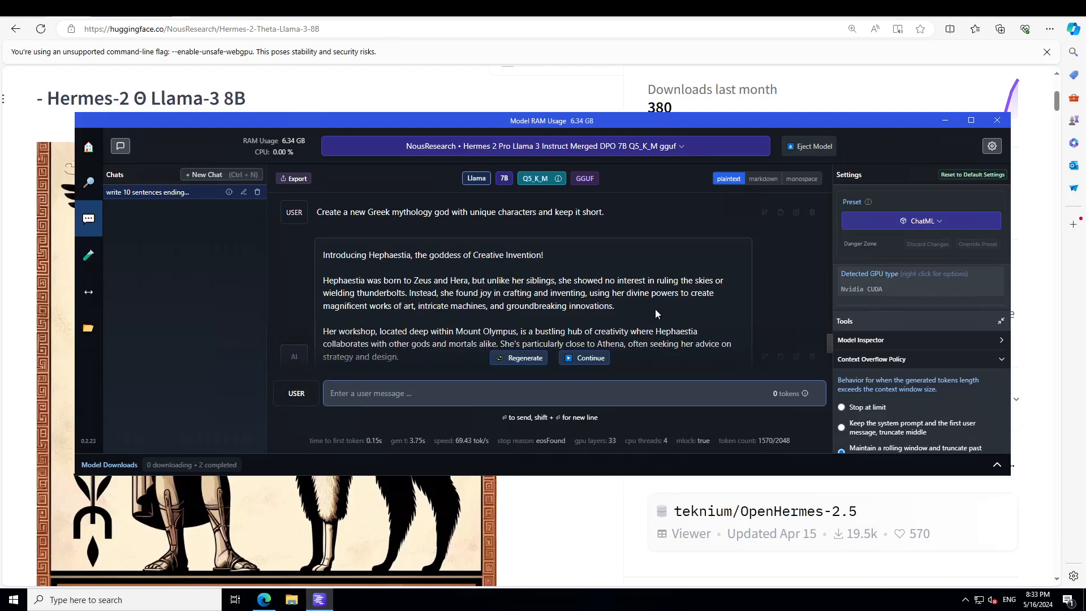
pyautogui.scroll(-3)
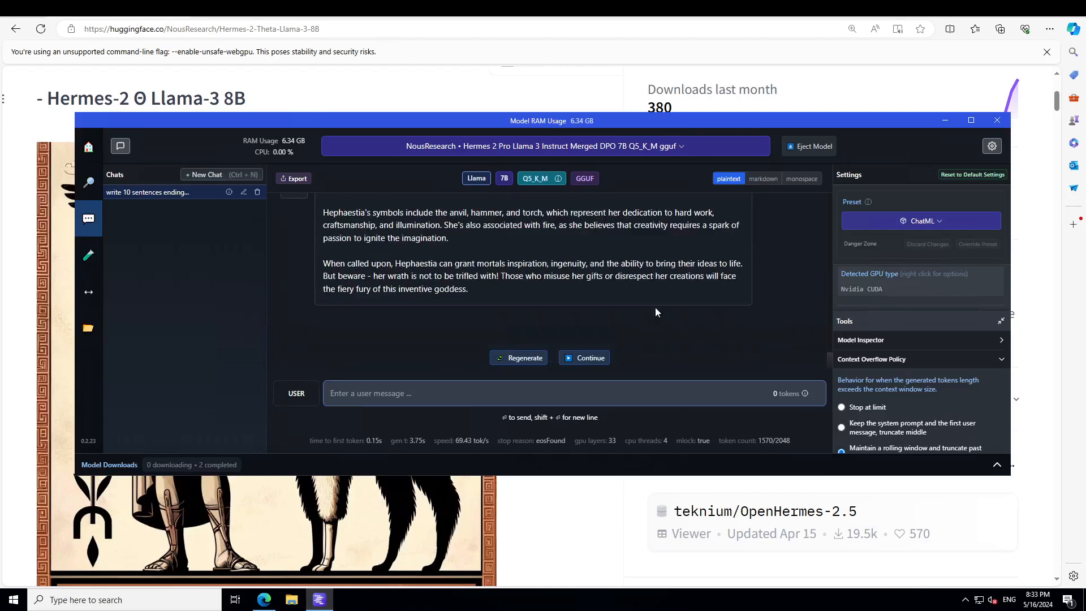
pyautogui.moveTo(371, 270)
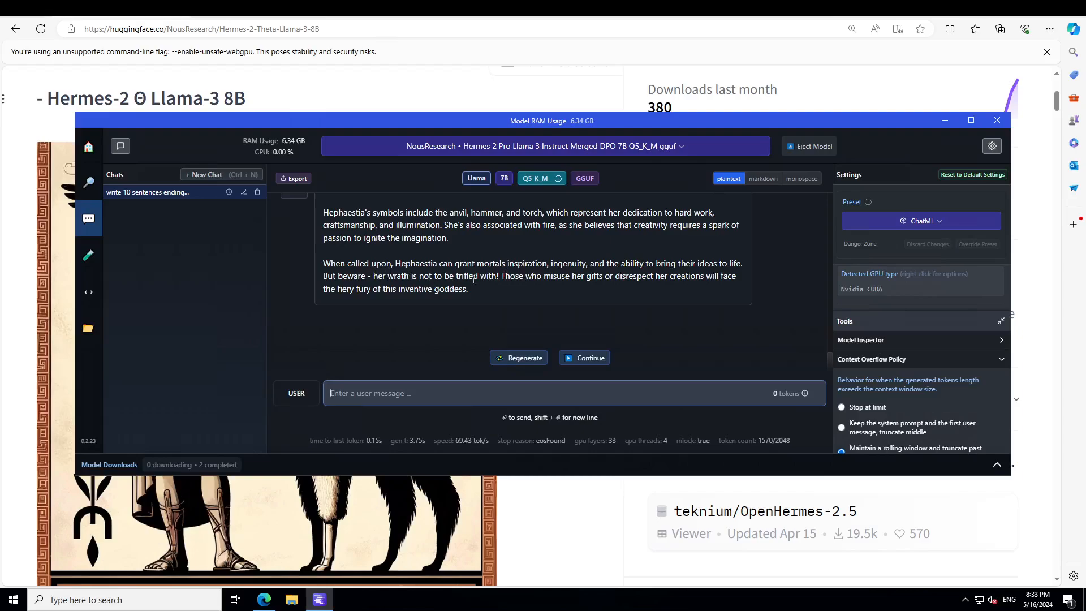
pyautogui.moveTo(682, 273)
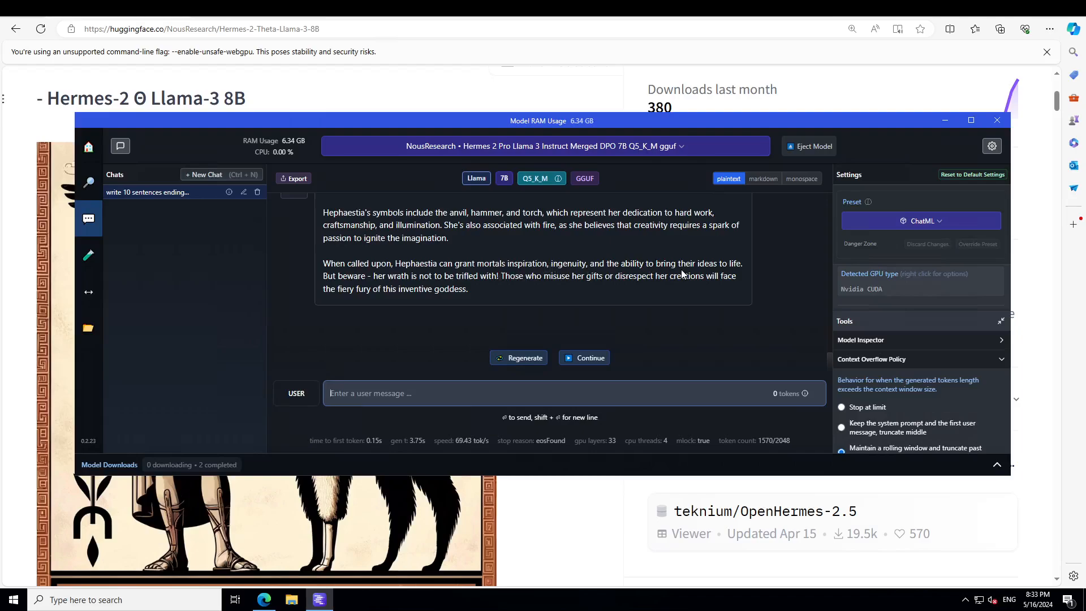
pyautogui.moveTo(761, 279)
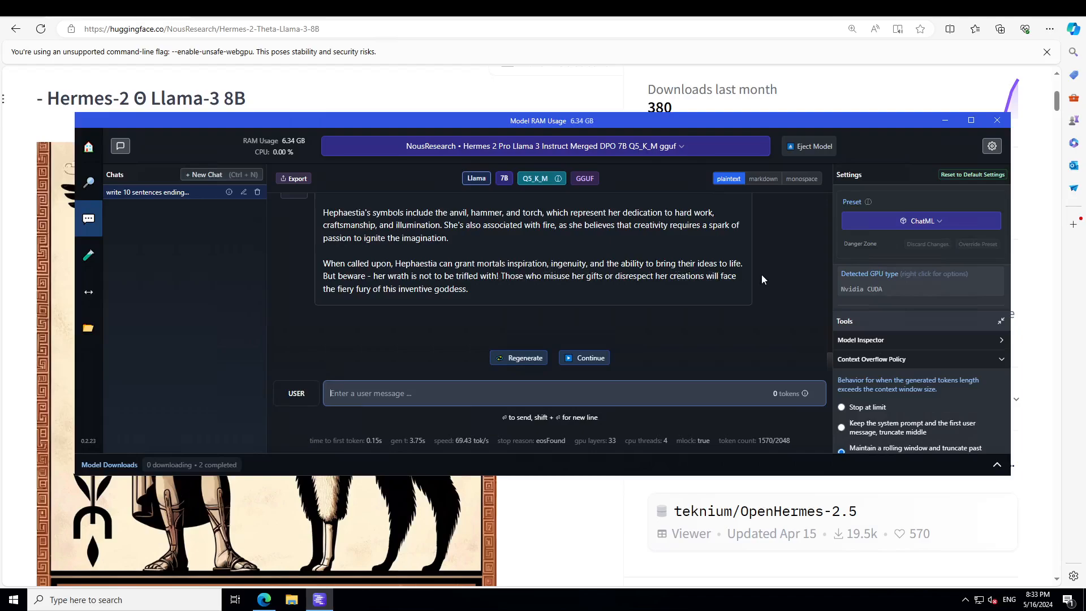
pyautogui.moveTo(389, 386)
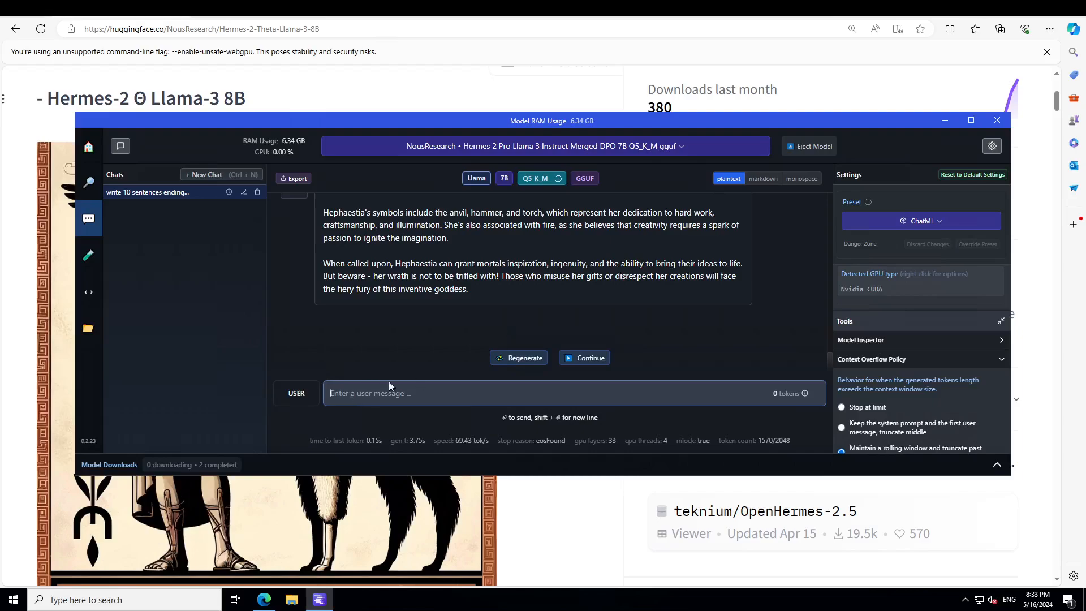
pyautogui.moveTo(412, 383)
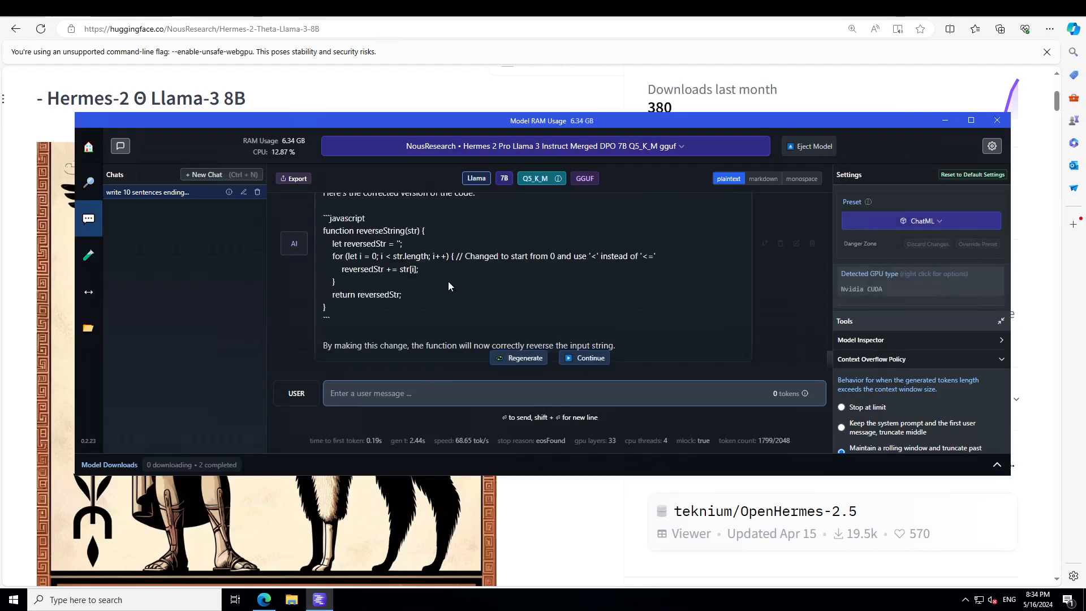
# - Review the corrected reverseString code looping from 0, then minimize the chat window
pyautogui.scroll(3)
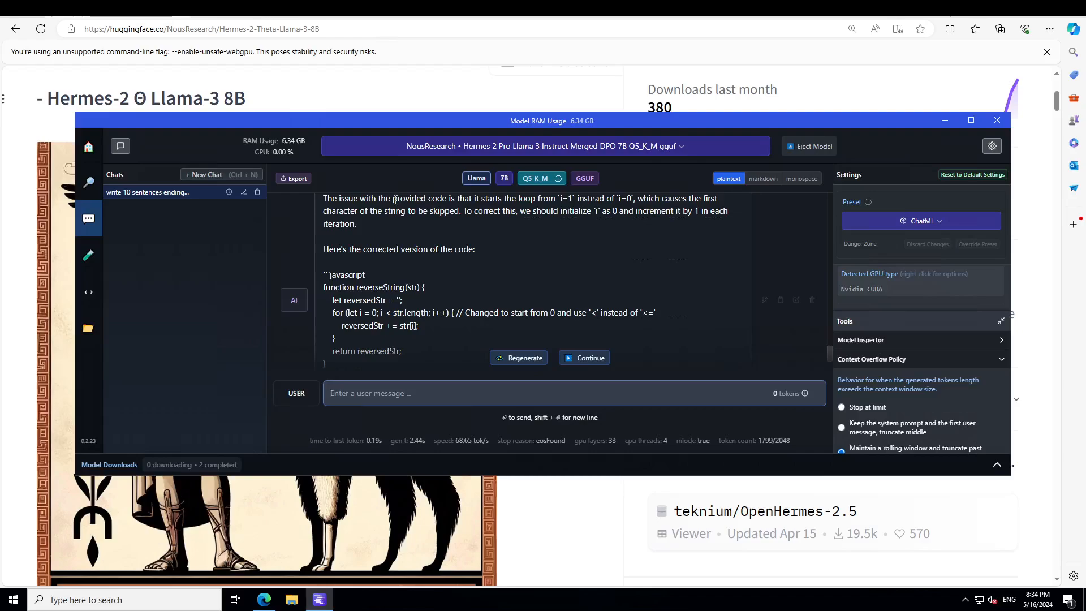
pyautogui.moveTo(566, 226)
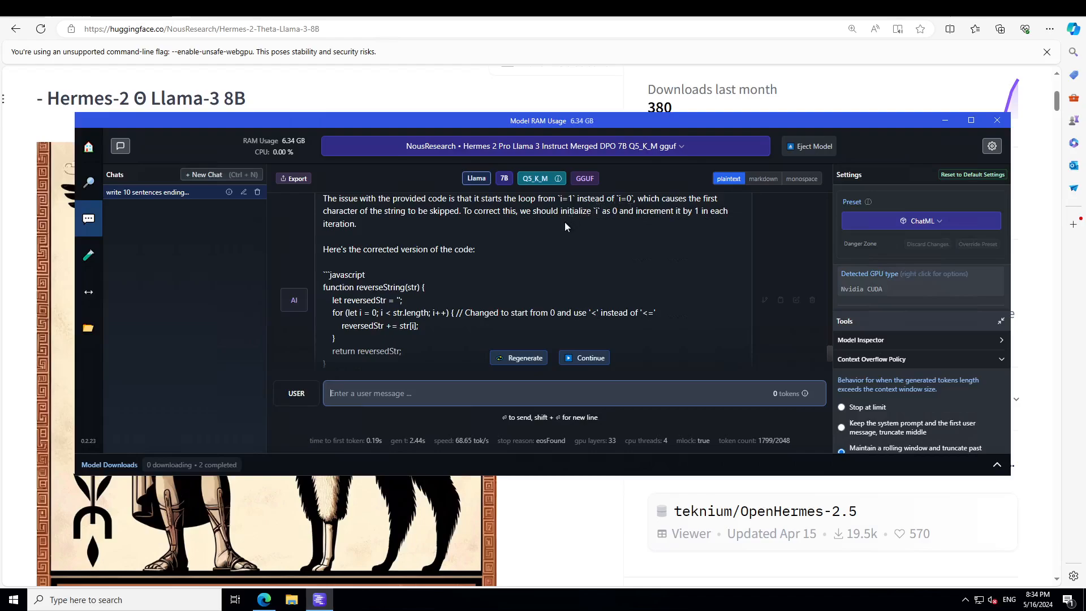
pyautogui.scroll(-3)
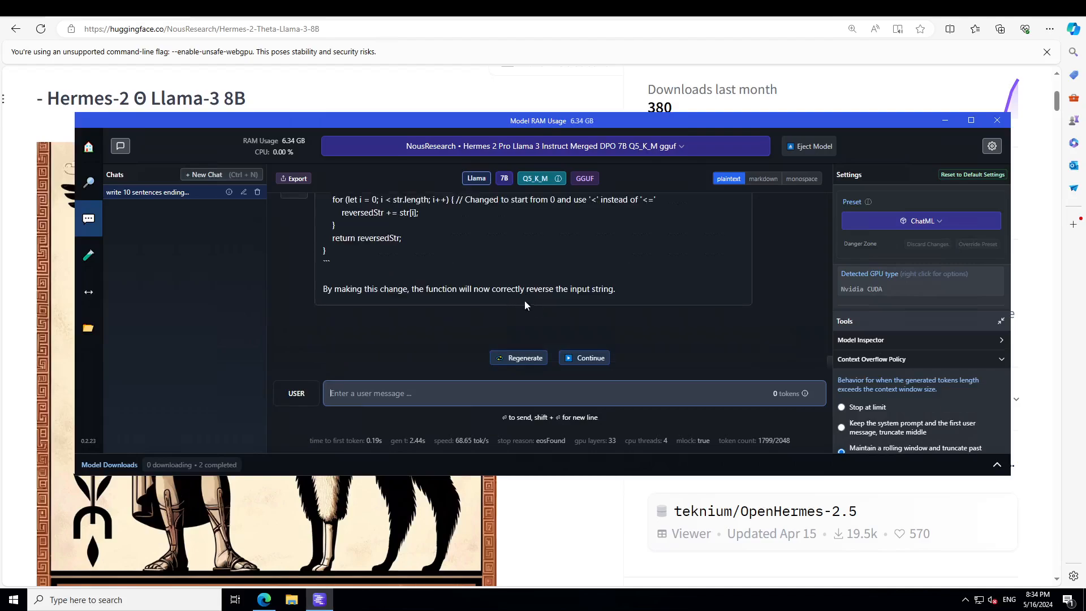
pyautogui.click(995, 120)
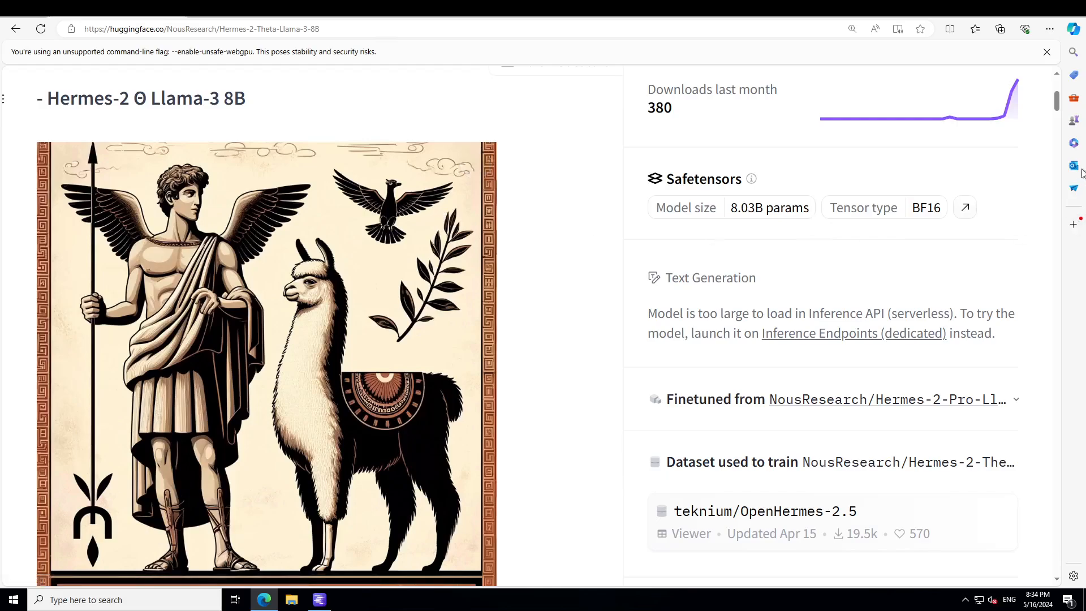
pyautogui.scroll(3)
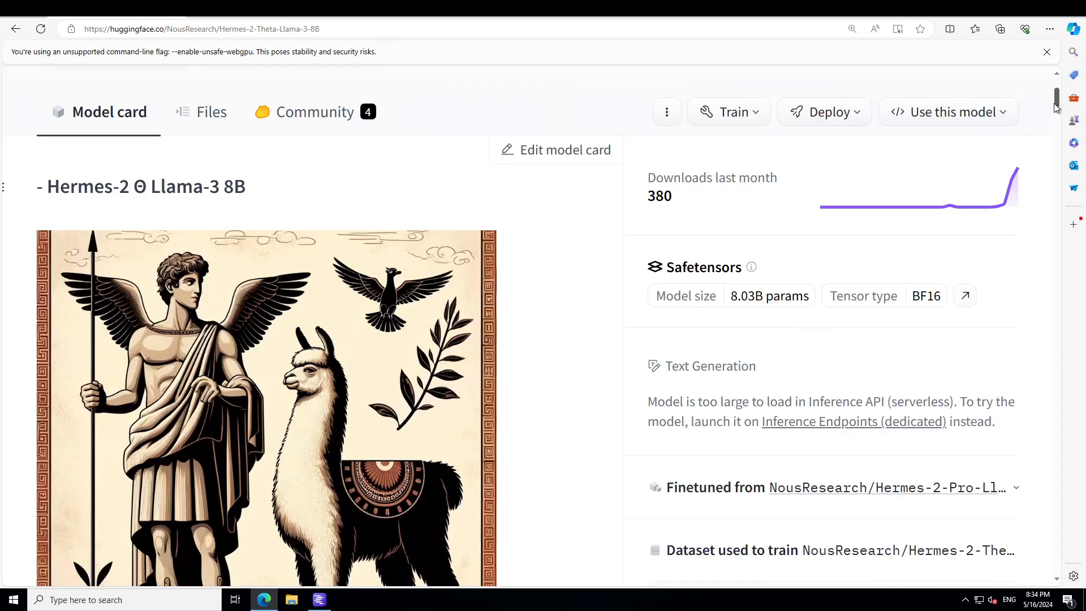
pyautogui.moveTo(246, 483)
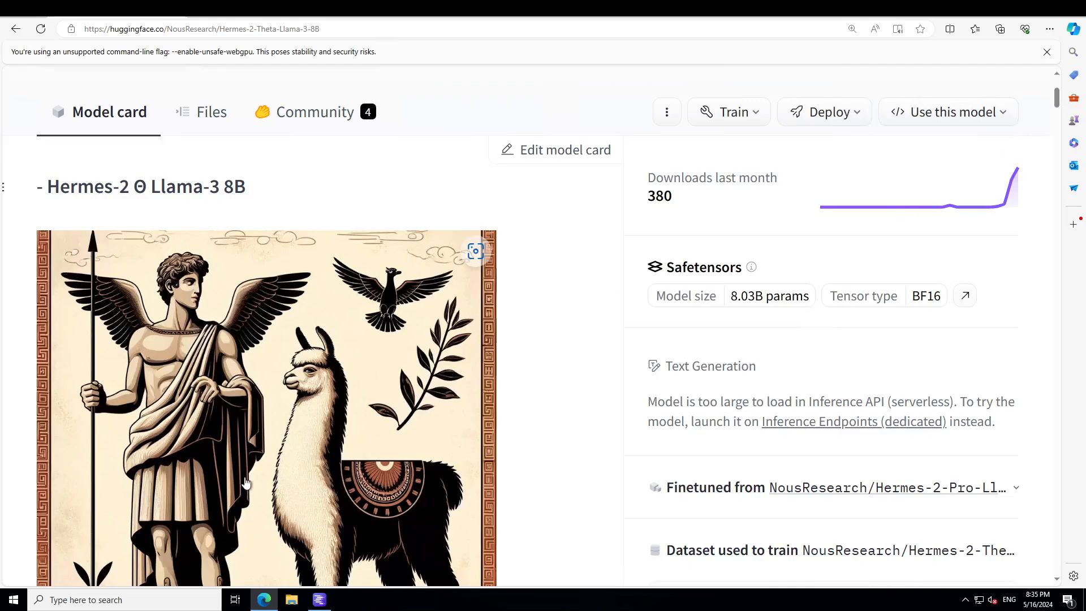